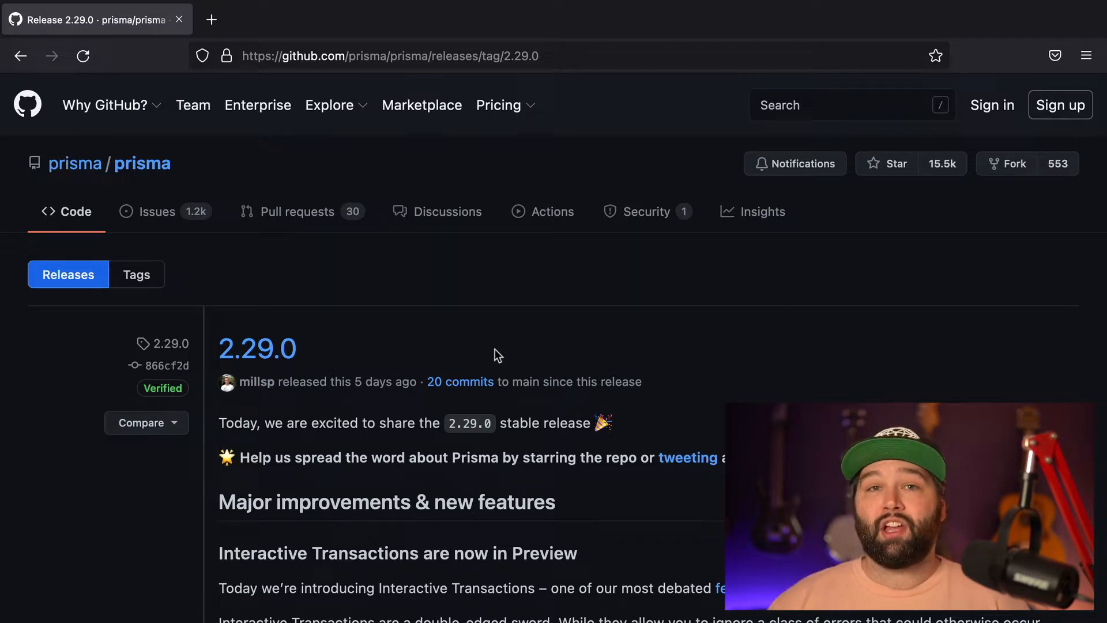
Scroll the Prisma 2.29.0 release notes down to 'Named Constraints are now in Preview'.
scroll("down", 3)
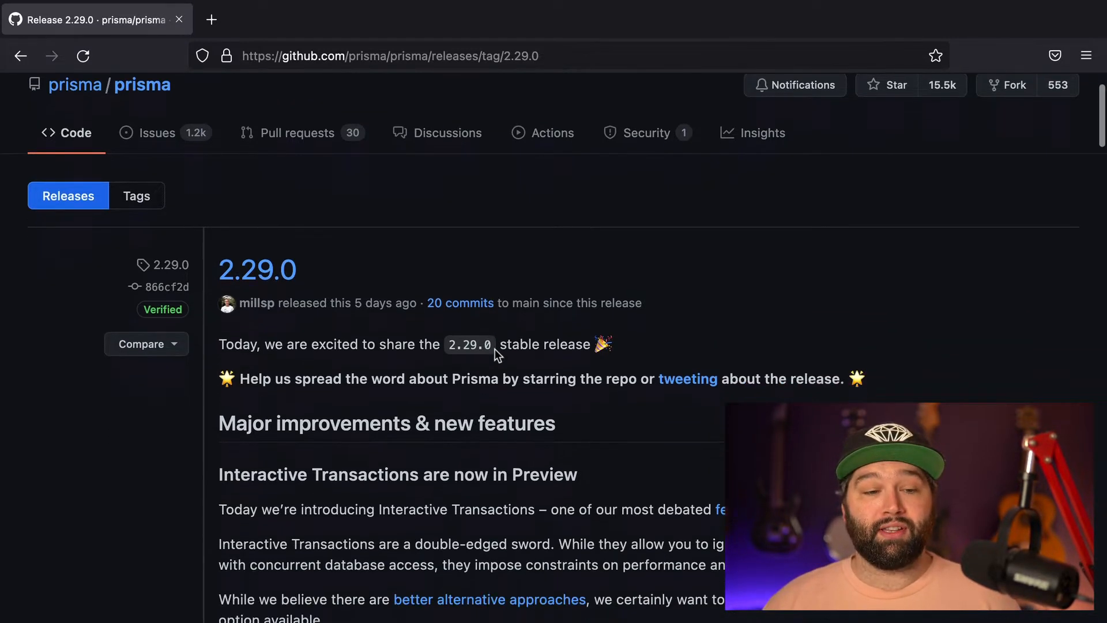
scroll("down", 3)
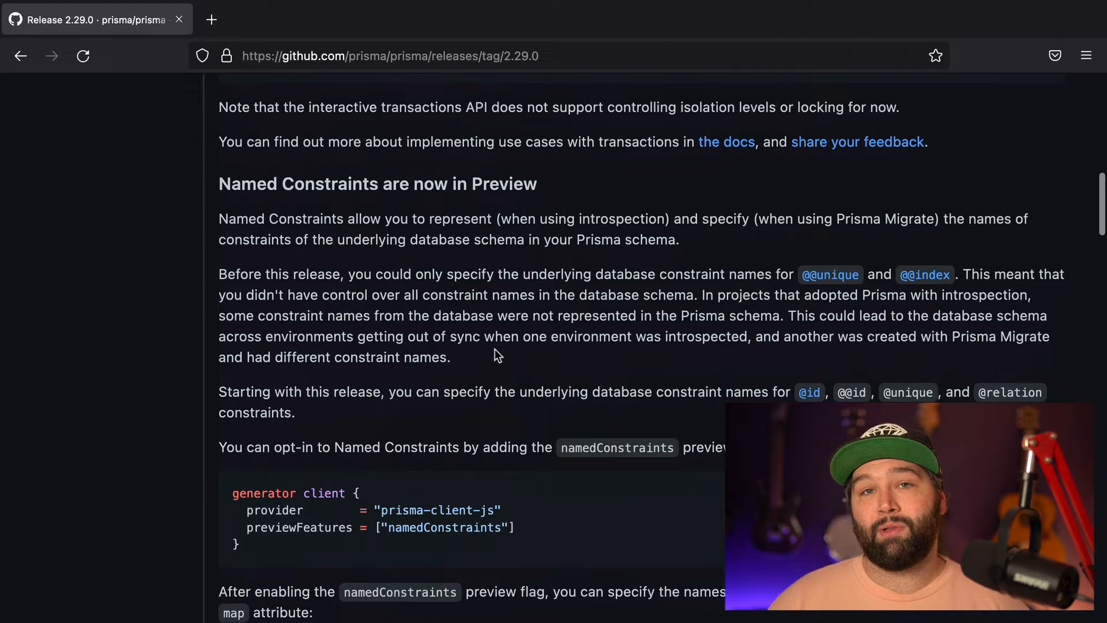
scroll("down", 3)
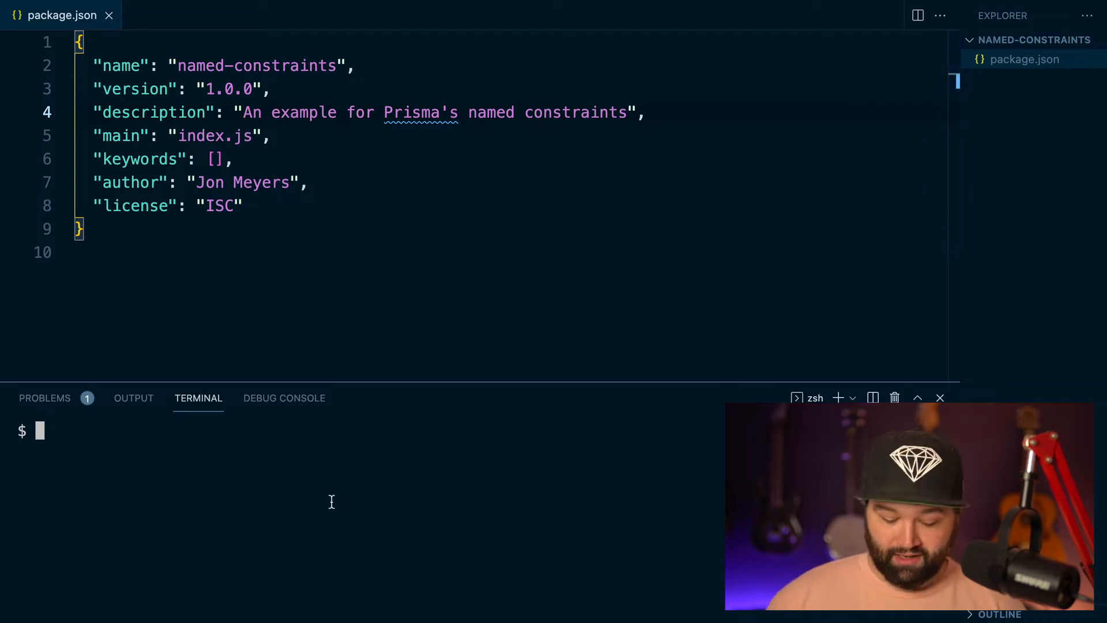
Run npm i -D prisma and npx prisma init, then expand the new prisma folder.
type("npm i -")
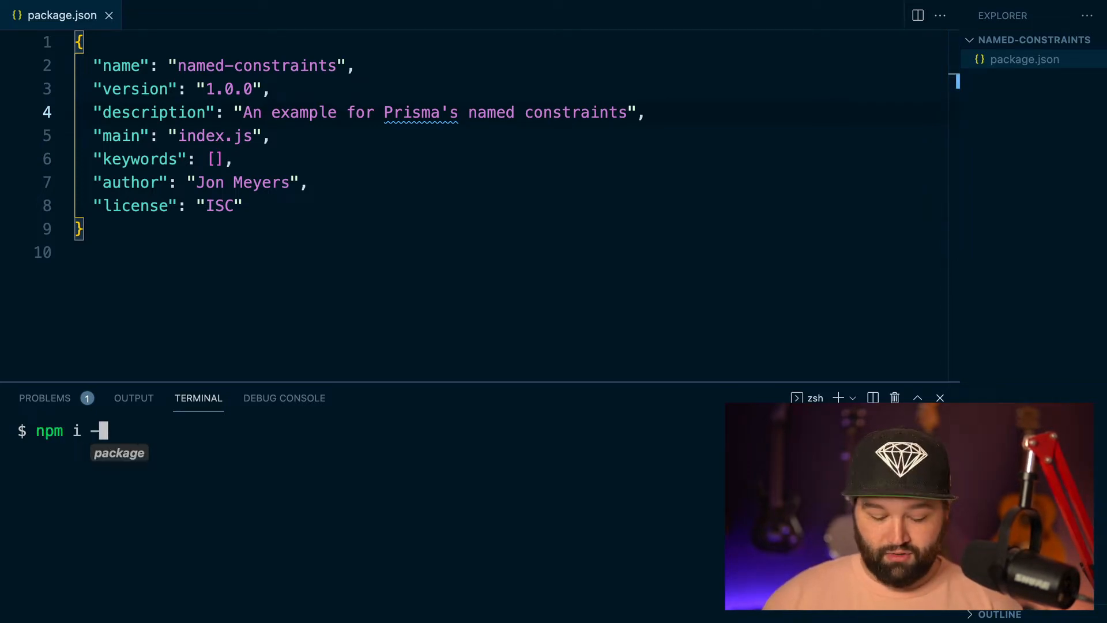
type("D p")
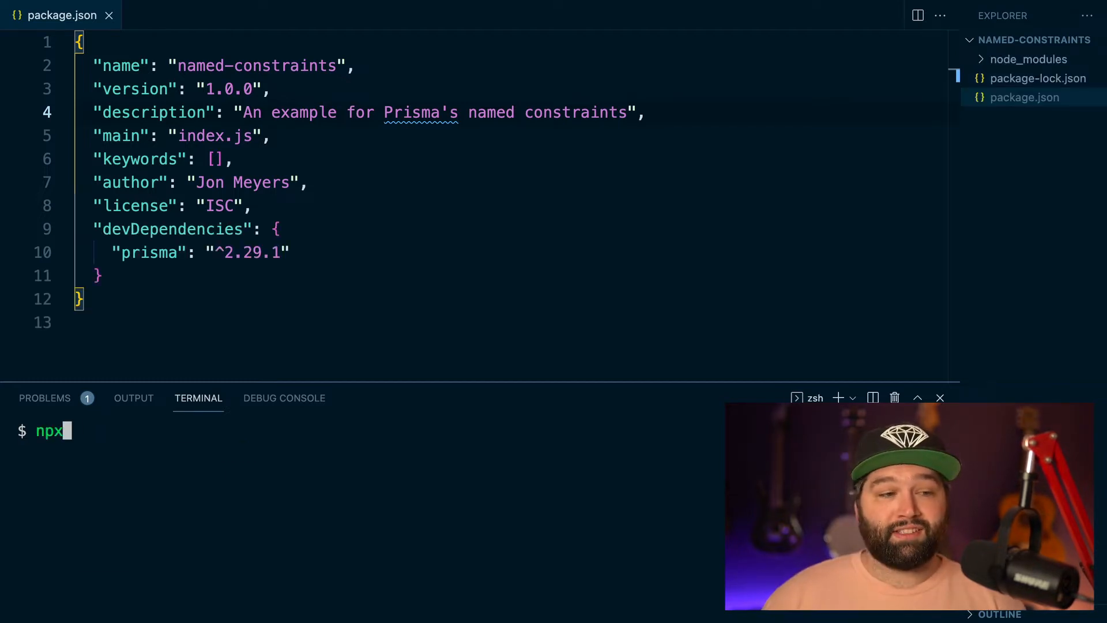
type("prisma")
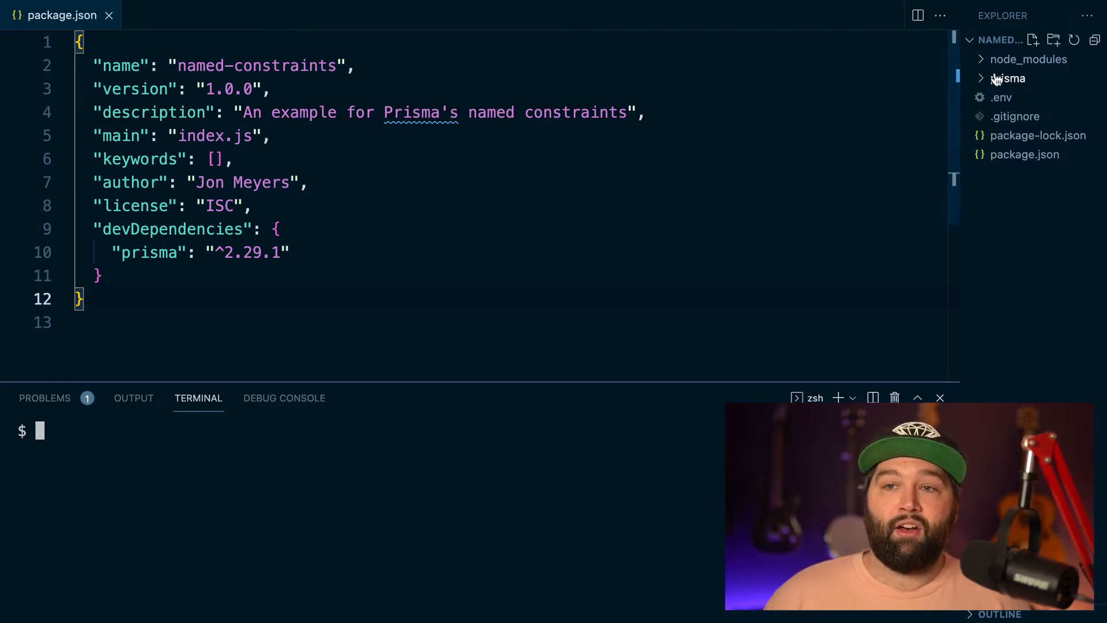
left_click(1002, 116)
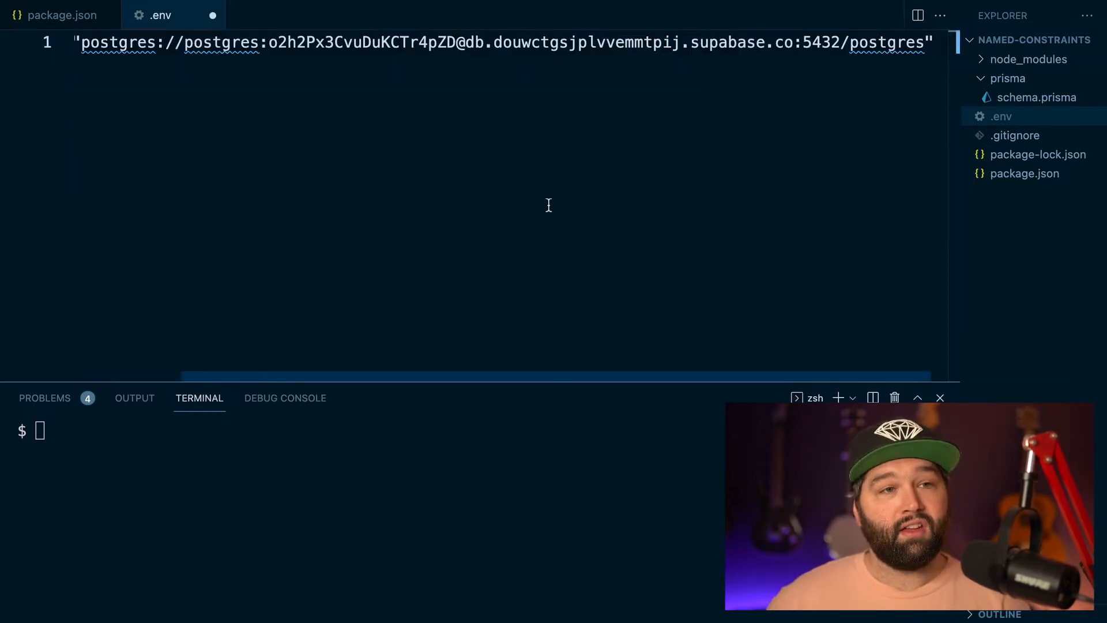
Prefix the Supabase connection string in .env with DATABASE_URL= and open schema.prisma.
type("DATABASE_URL=")
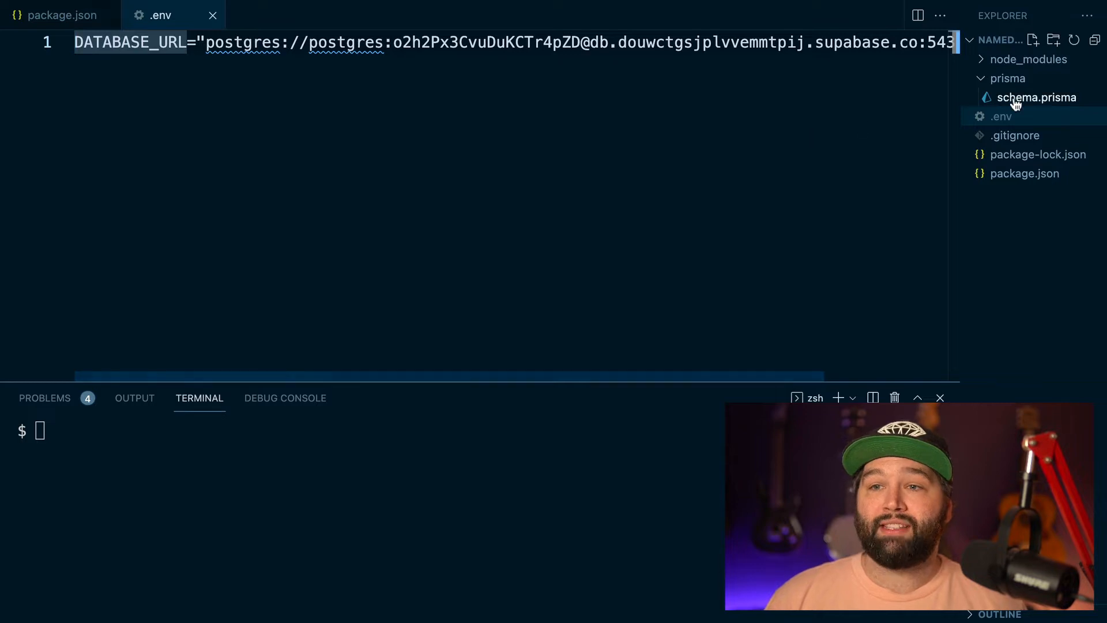
left_click(1036, 98)
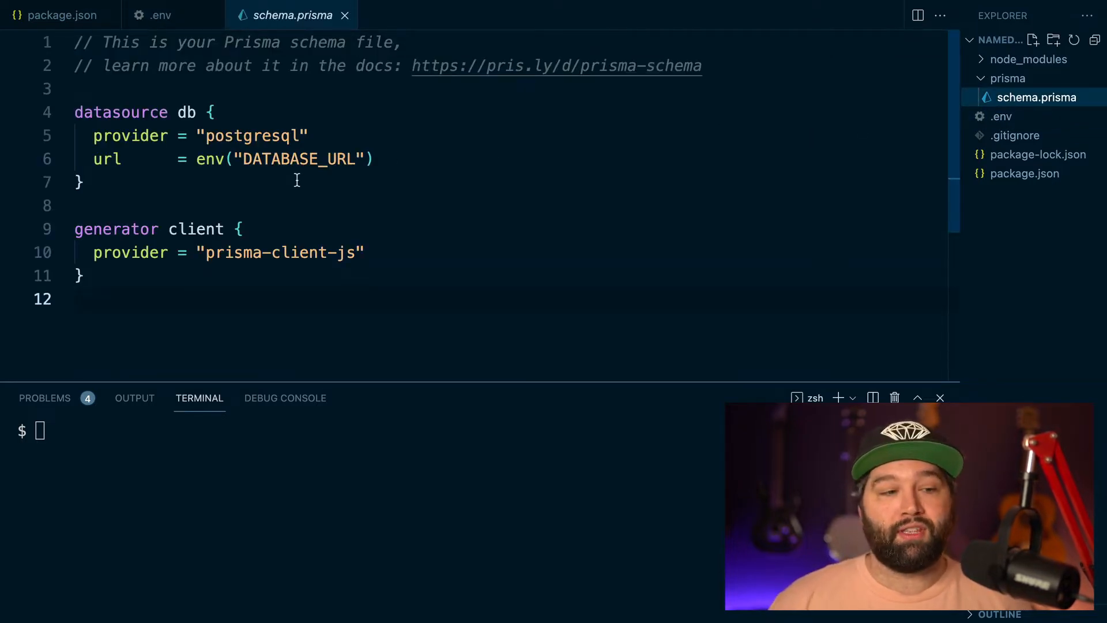
Run npx prisma db pull to introspect the post and user models into schema.prisma.
type("np")
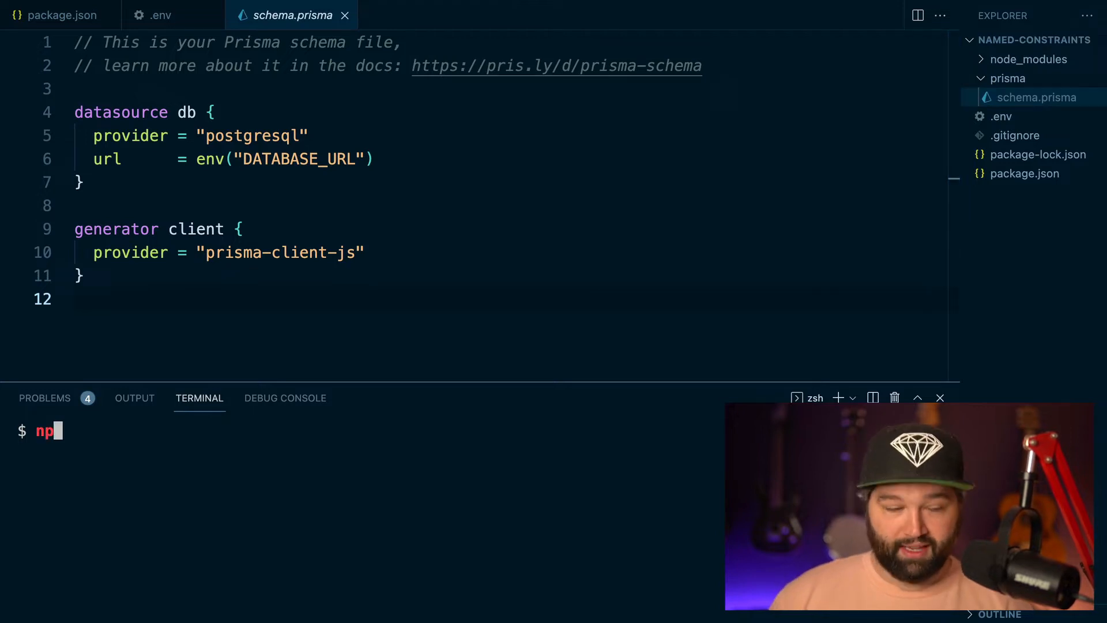
type("x pri")
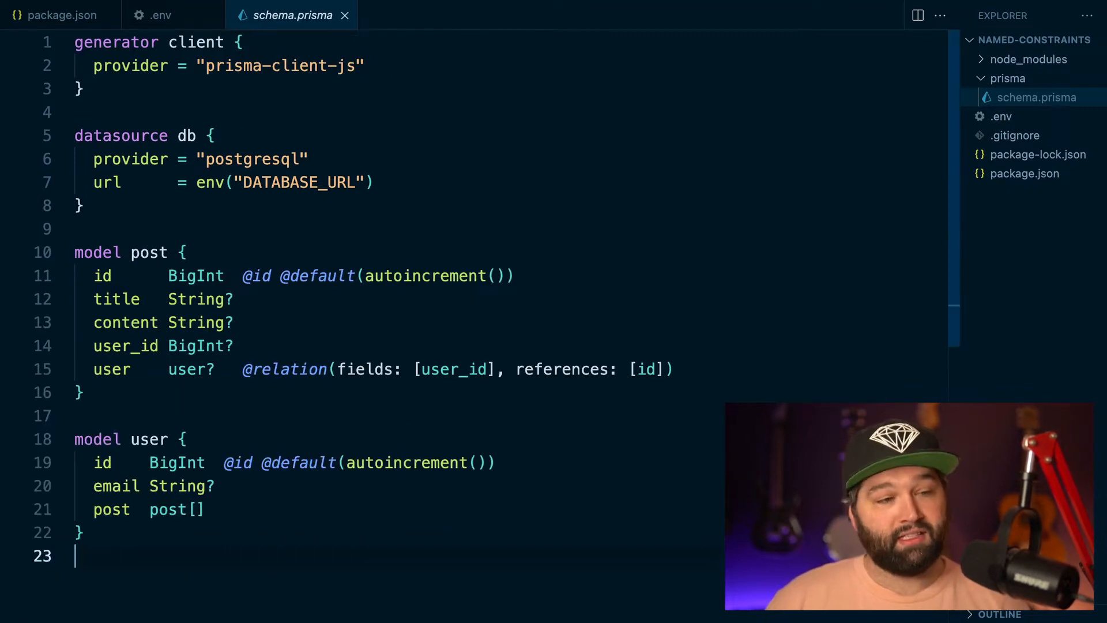
left_click(143, 416)
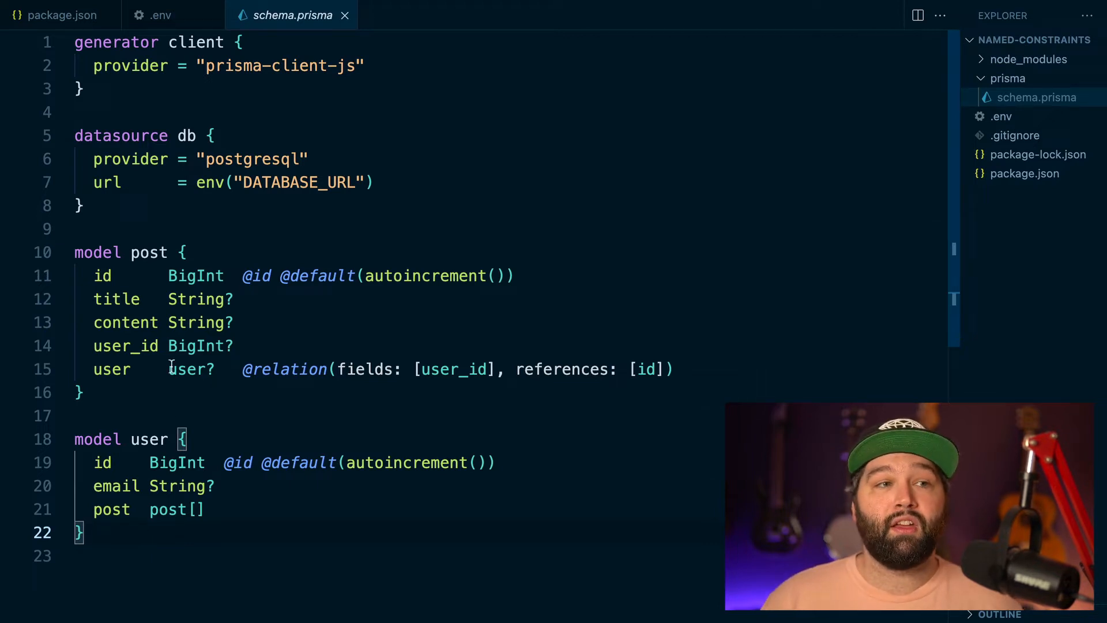
In .env, add DATABASE_URL="postgres://postgres@localhost:5432/postgres" below the commented Supabase line.
left_click(162, 15)
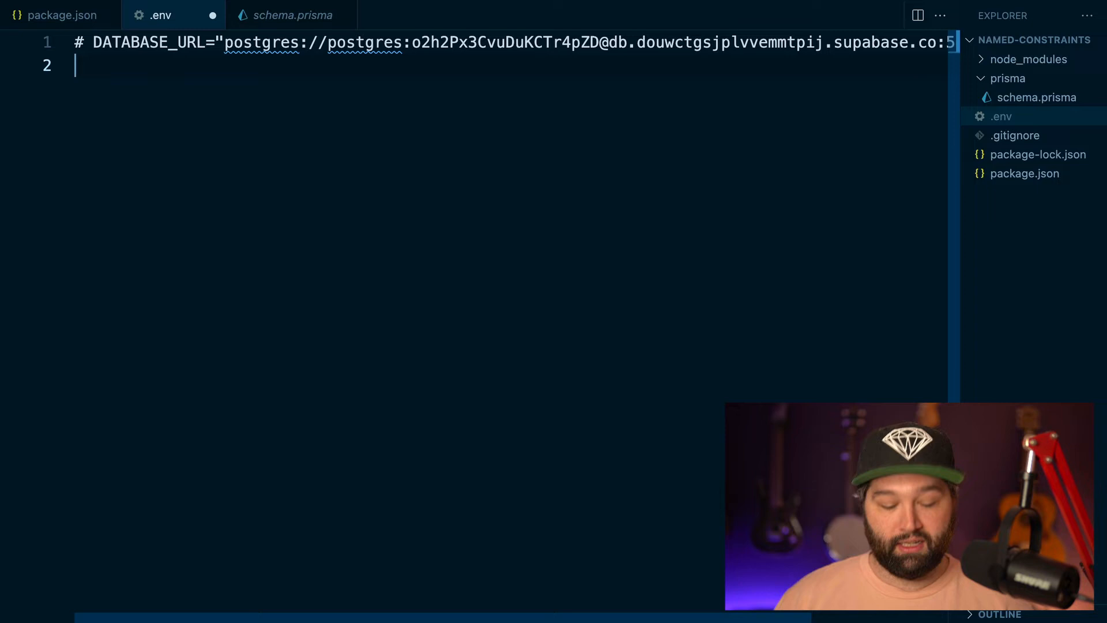
type("DATABASE_URL=\"postgres://postgres@localhost:5432/postgres\"")
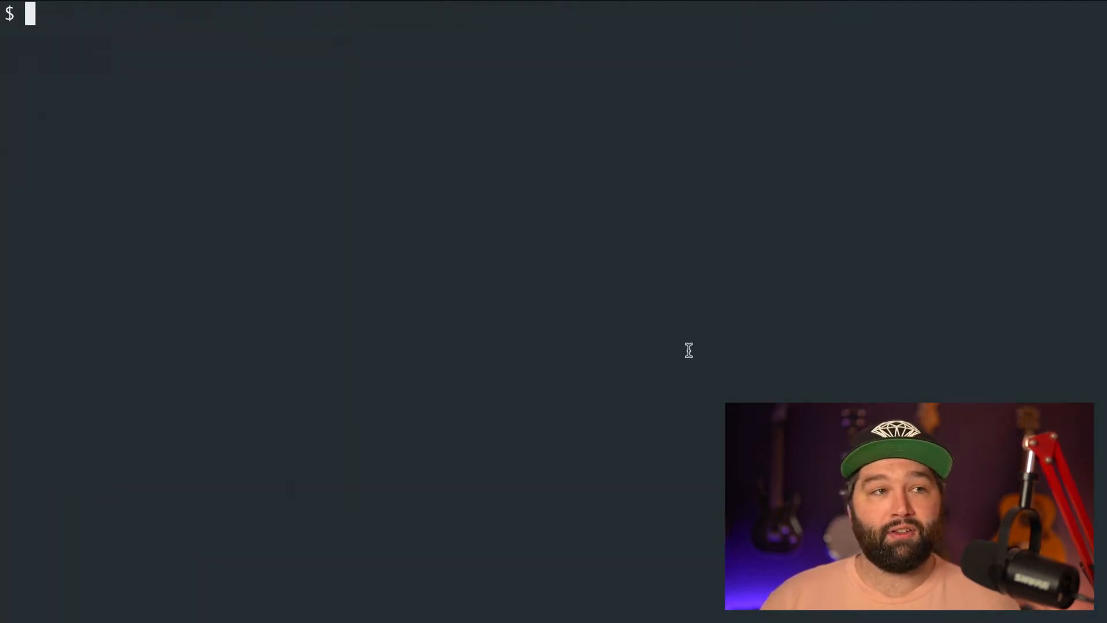
Open psql sessions to the localhost and Supabase databases and list tables with \dt.
type("psql postgres://postgres@localhost:5432/postgres")
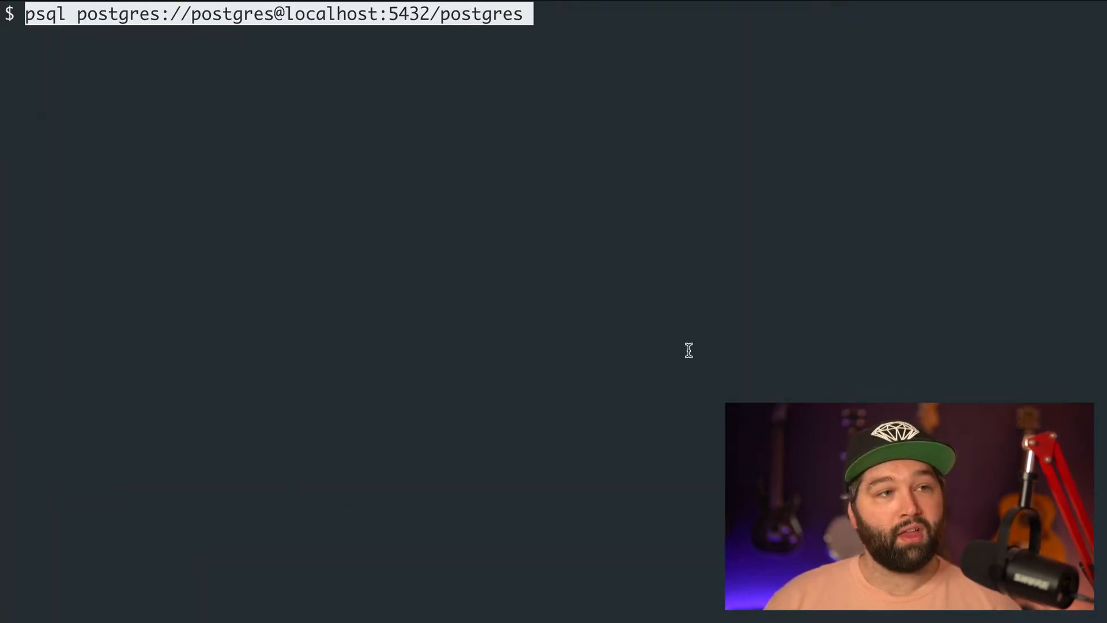
key("Enter")
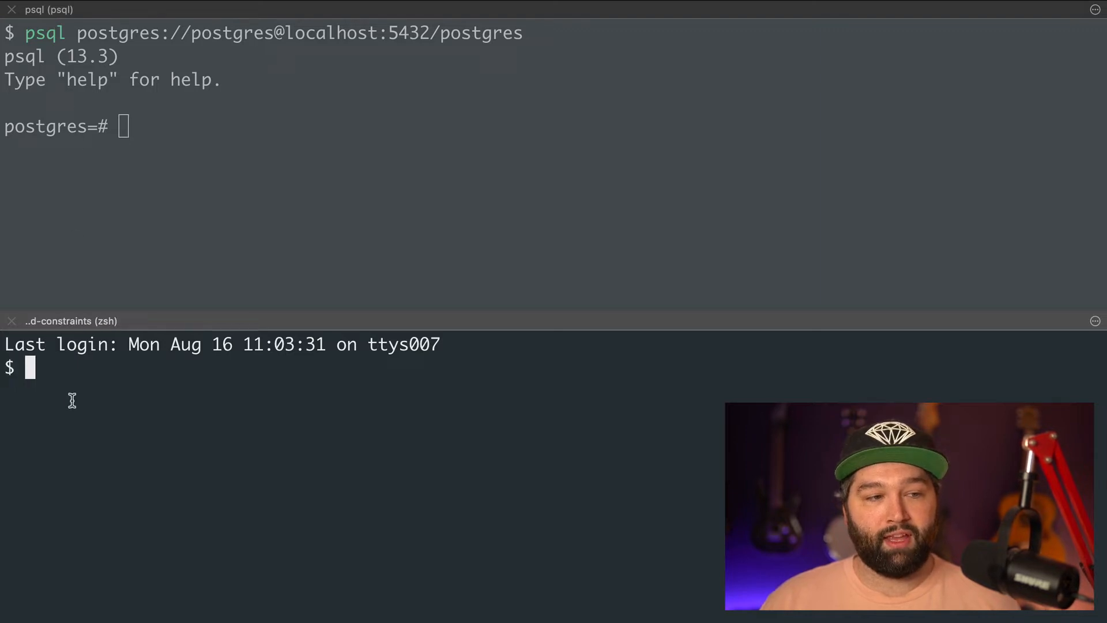
type("psql")
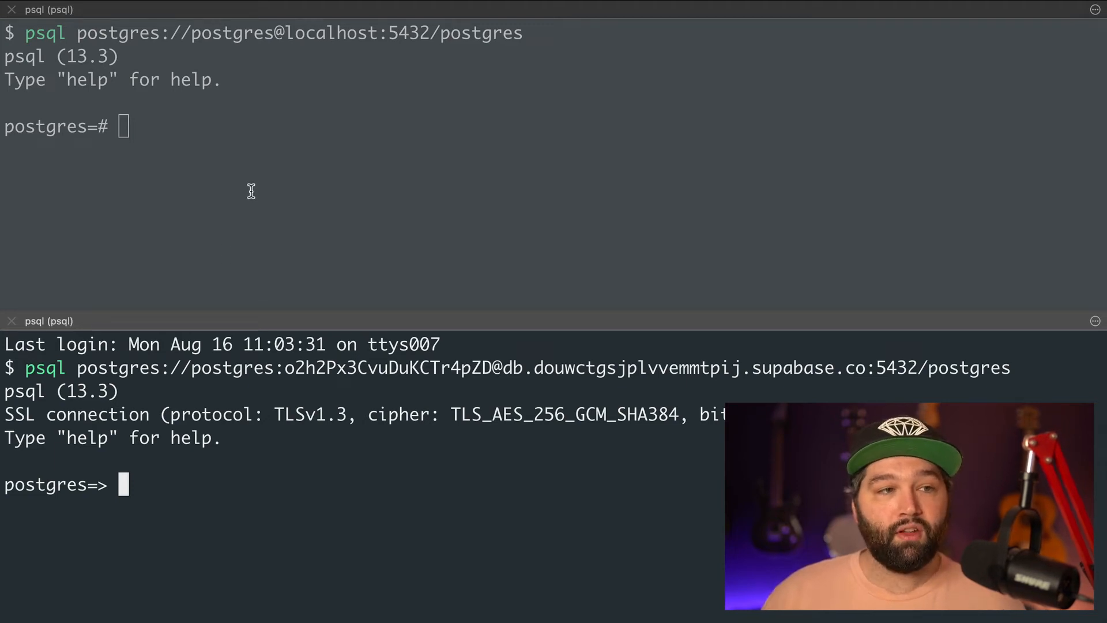
type("\\dt")
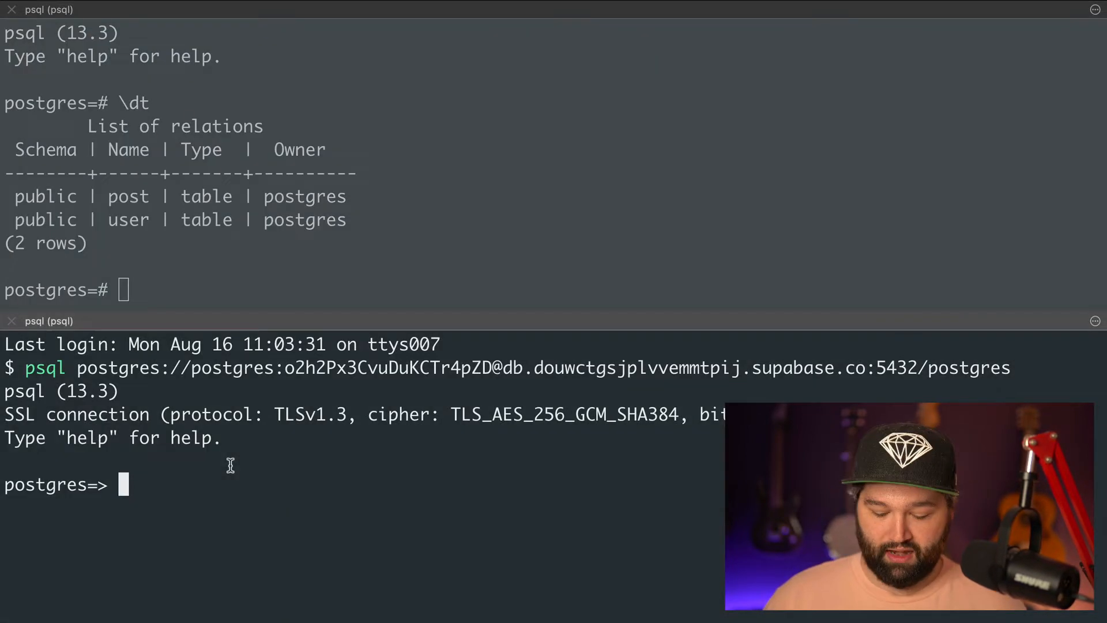
type("\\dt")
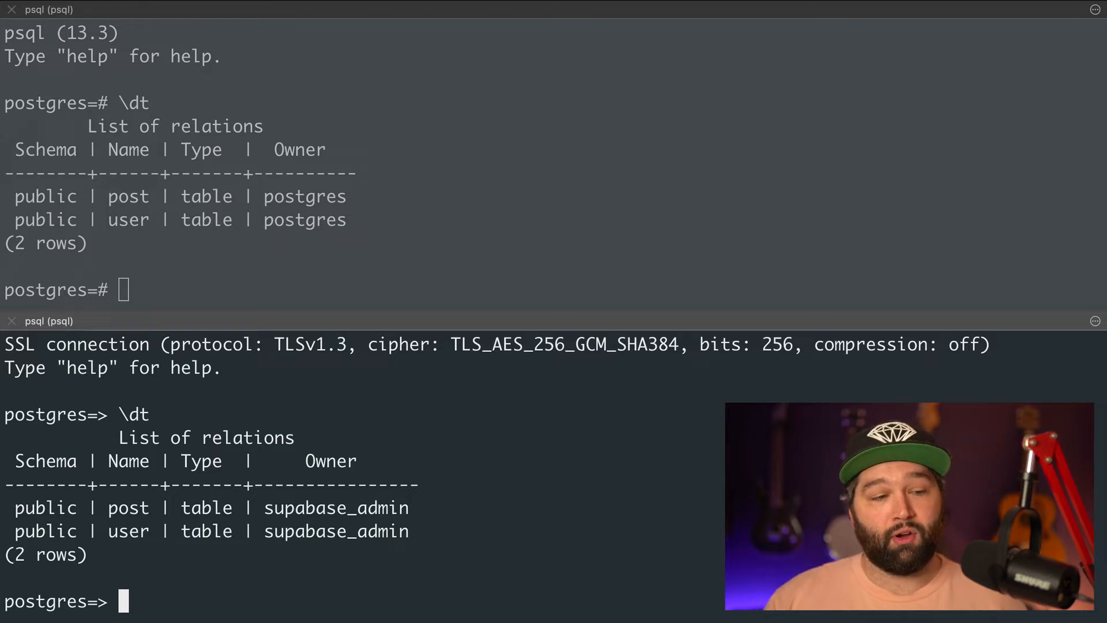
mouse_move(353, 438)
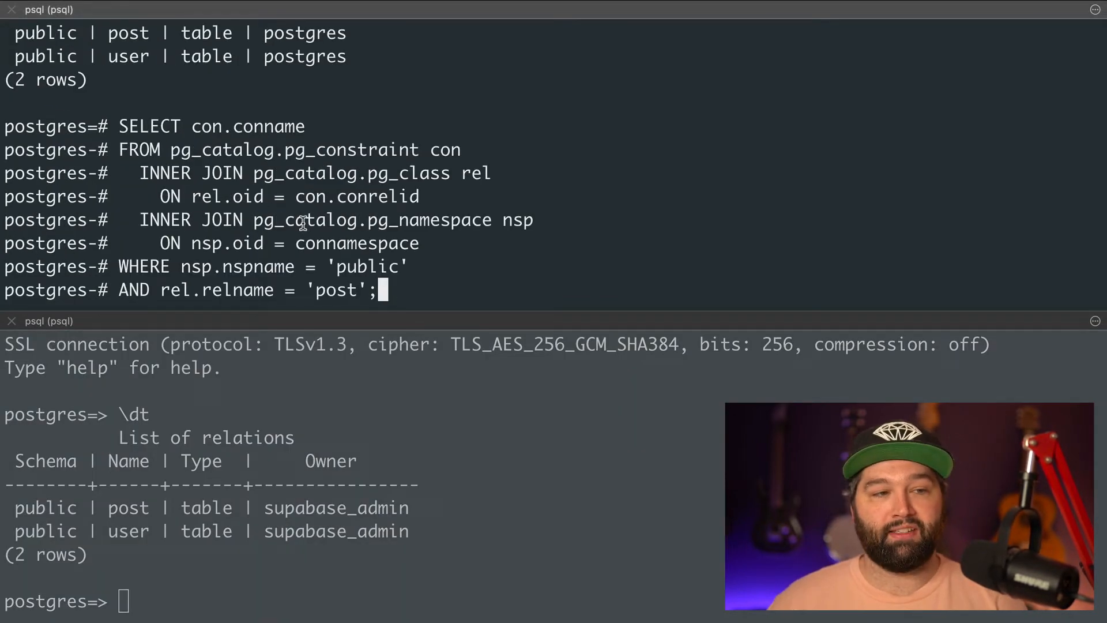
Run the pg_constraint query and highlight post_user_id_fkey locally versus fk_post_user remotely.
key("Return")
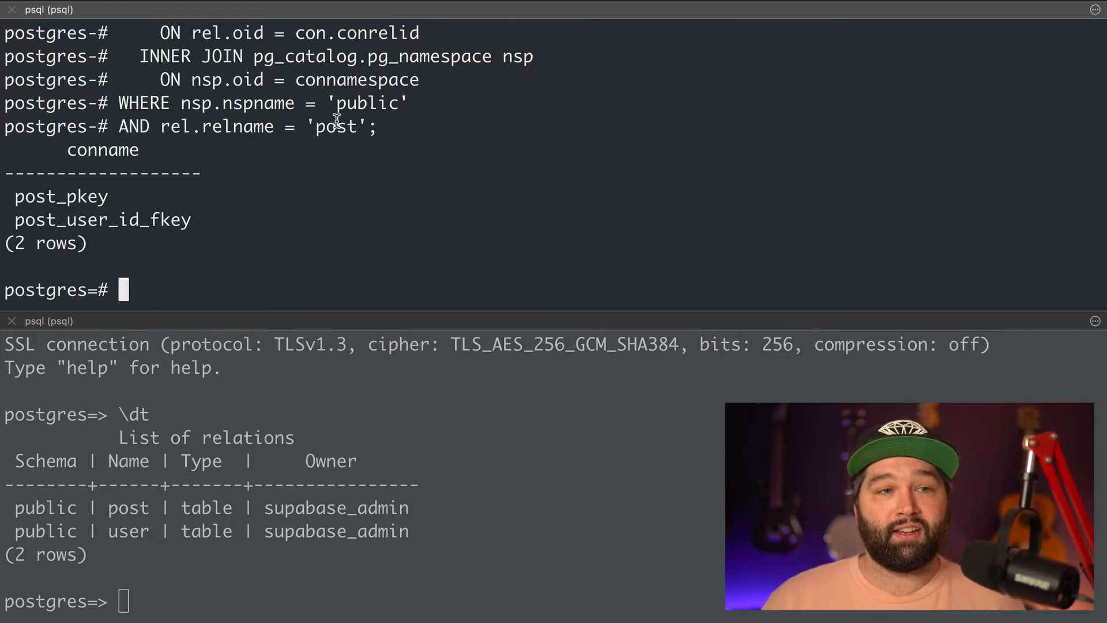
double_click(336, 126)
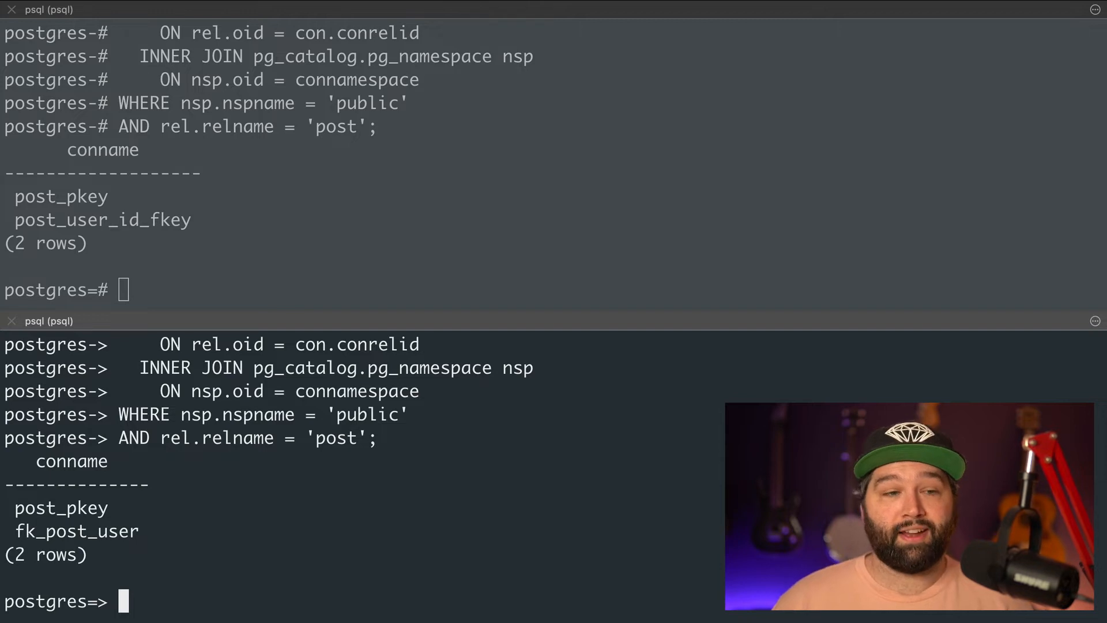
double_click(60, 508)
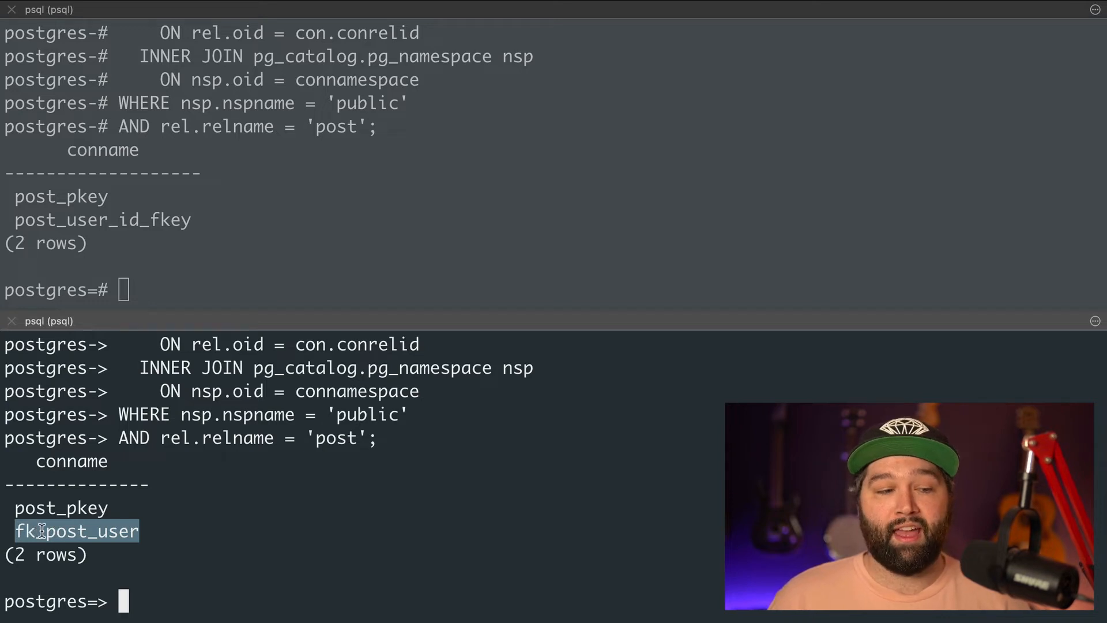
mouse_move(50, 196)
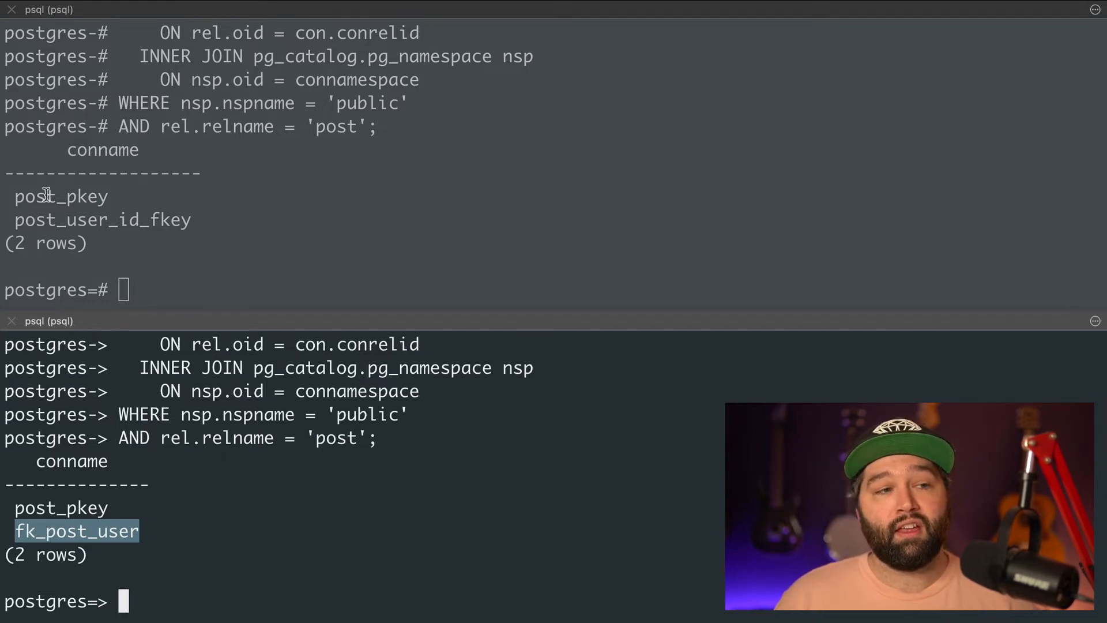
double_click(69, 220)
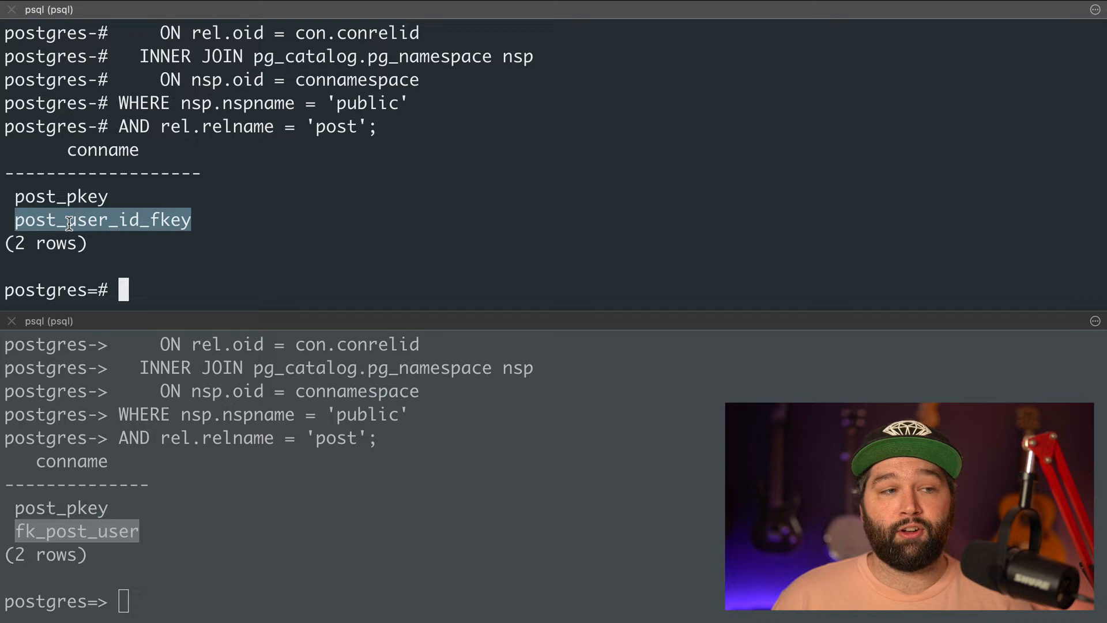
mouse_move(146, 219)
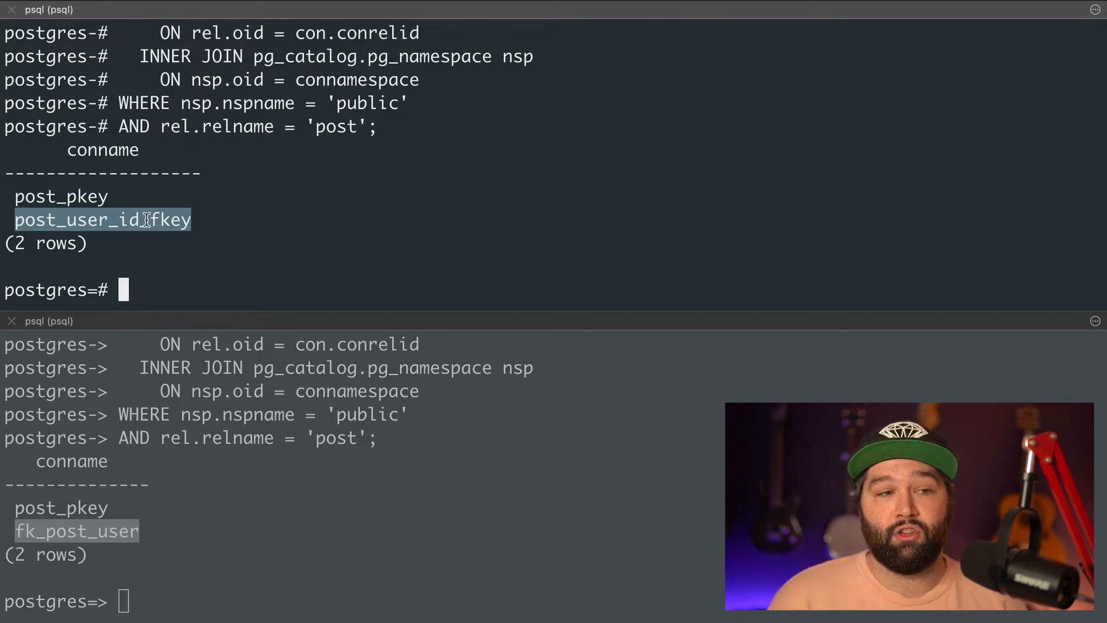
mouse_move(164, 220)
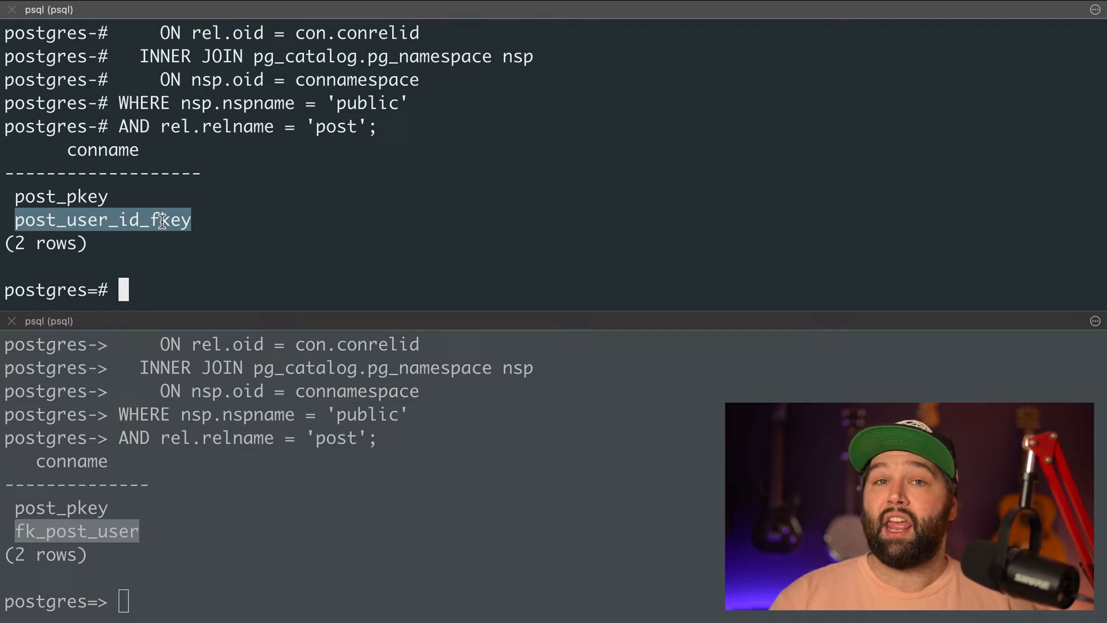
mouse_move(187, 250)
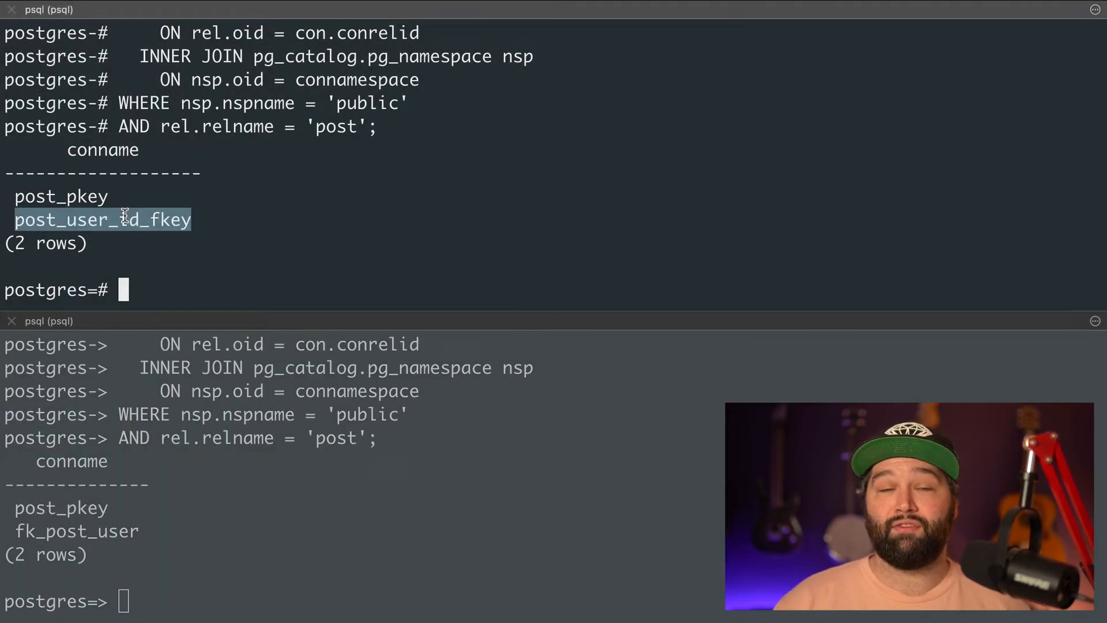
mouse_move(201, 573)
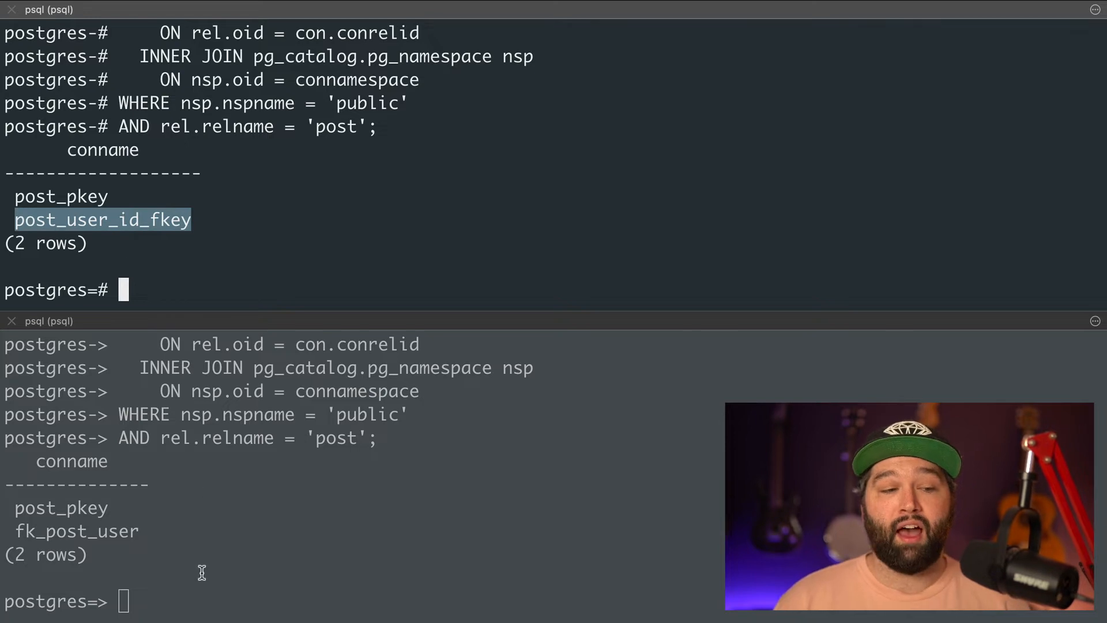
double_click(75, 532)
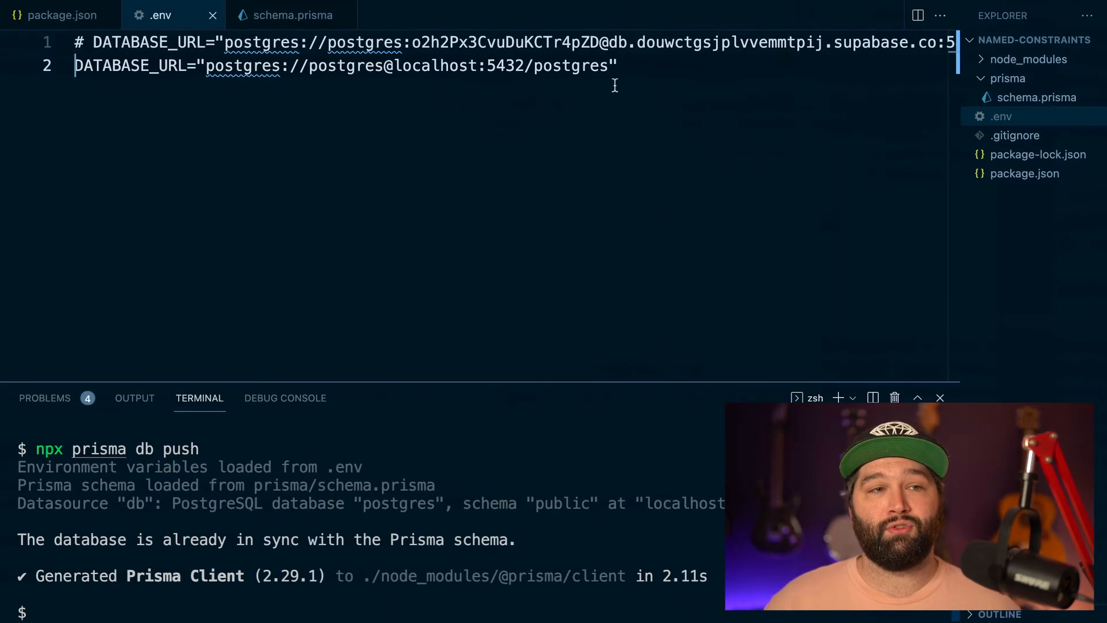
Add previewFeatures = ["namedConstraints"] to the generator client block in schema.prisma.
left_click(290, 15)
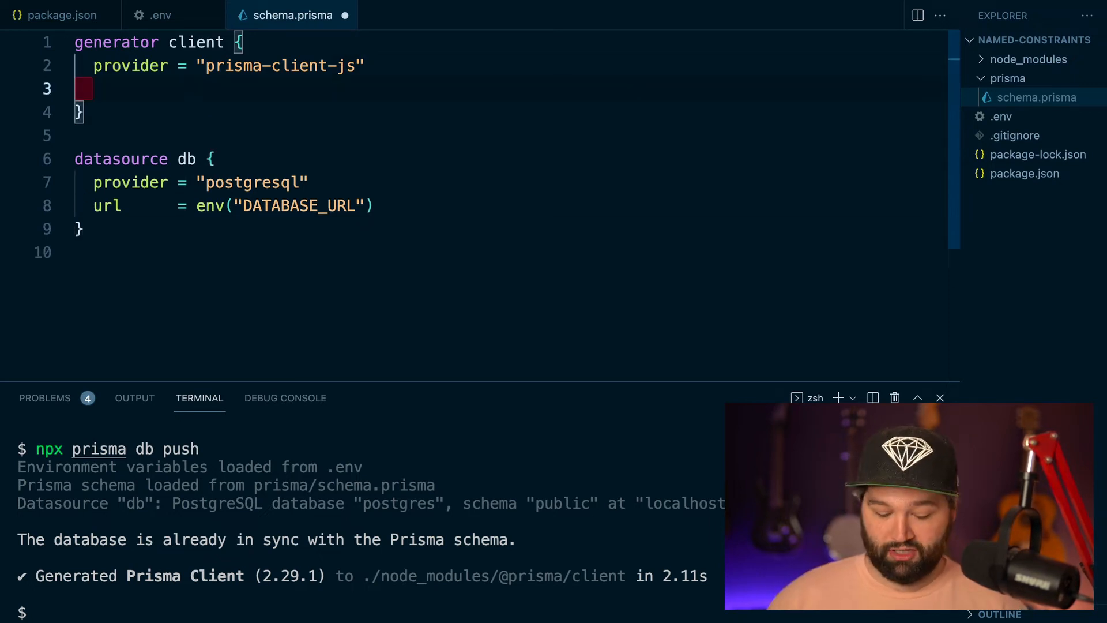
type("previewFeat")
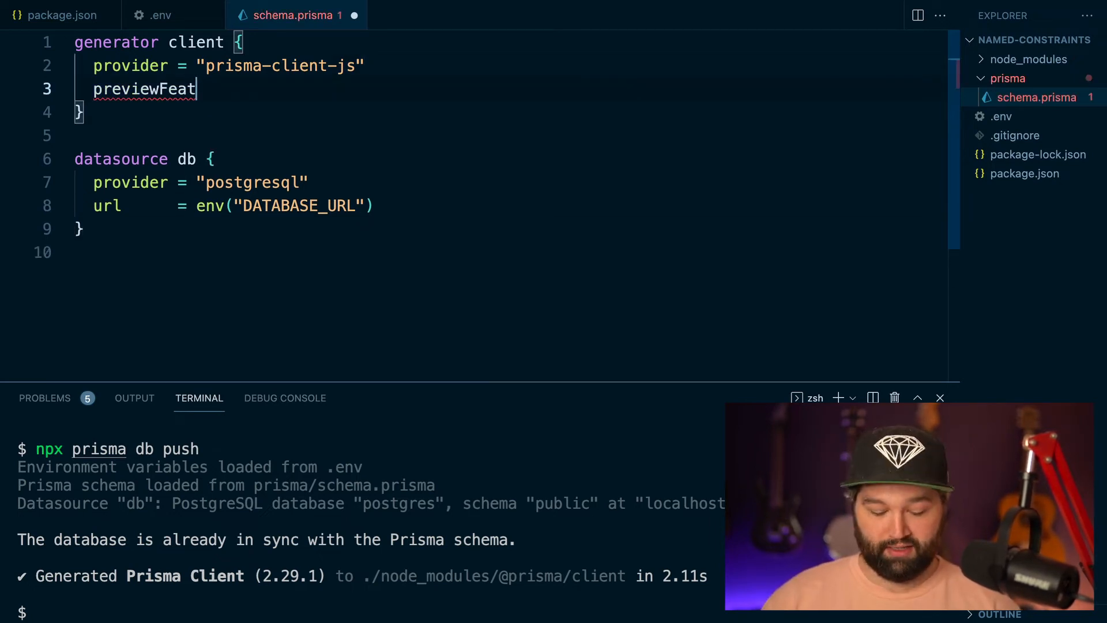
type("ures: [][")
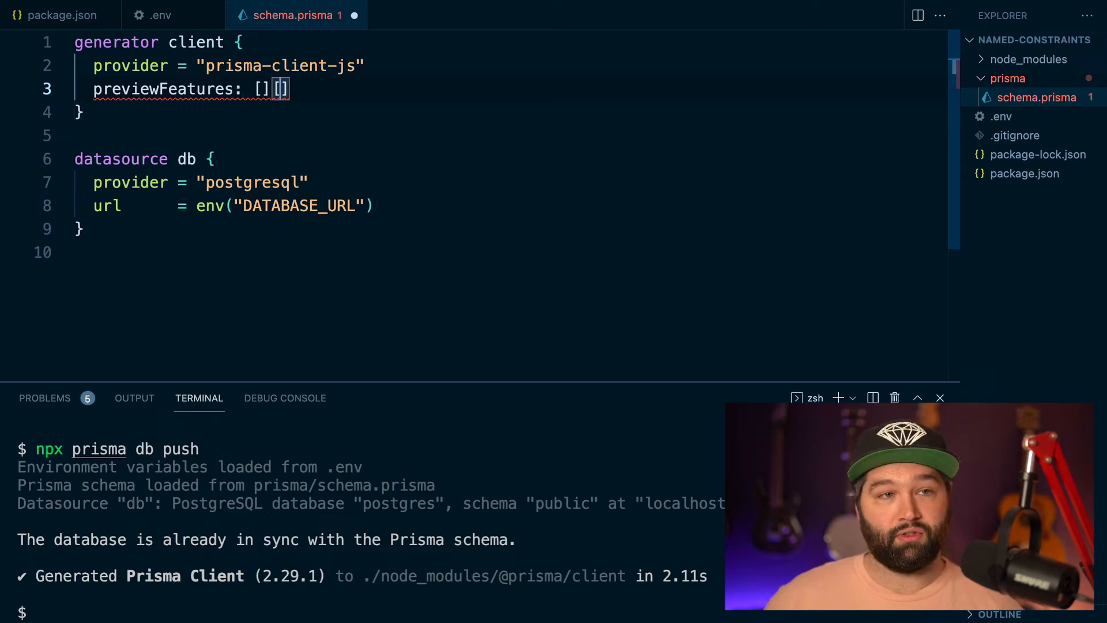
type("\"\"")
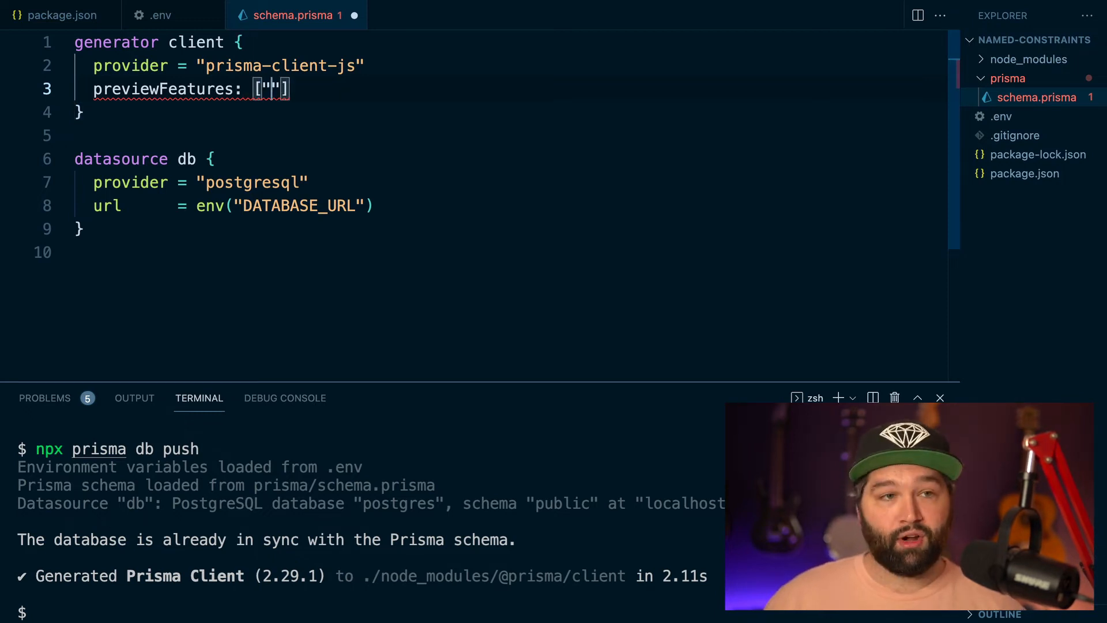
type("named")
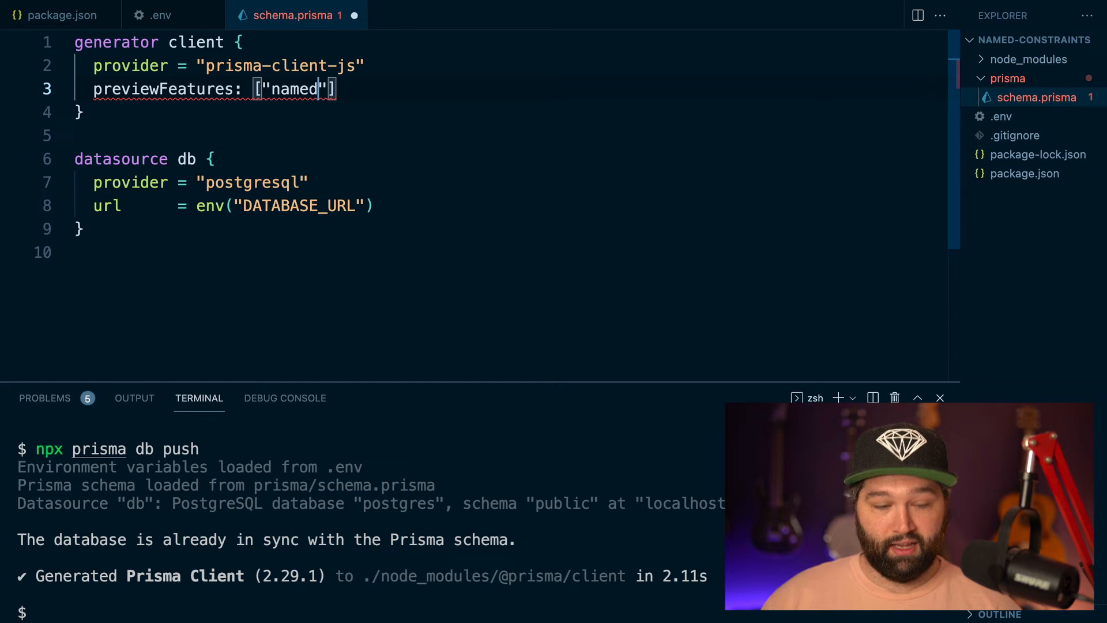
type("Constraints")
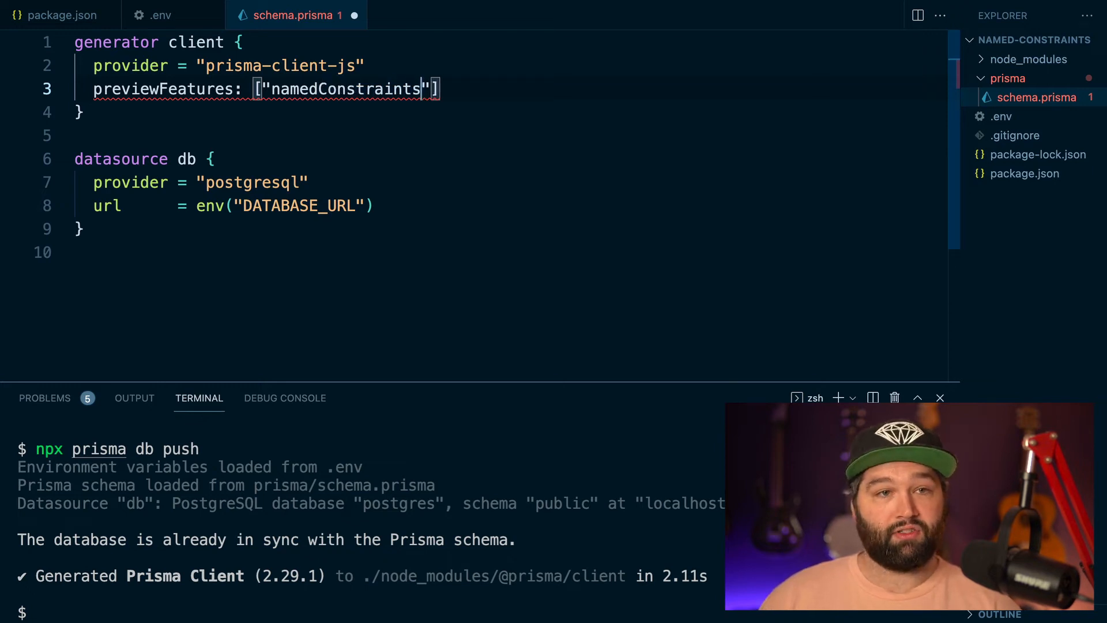
mouse_move(290, 87)
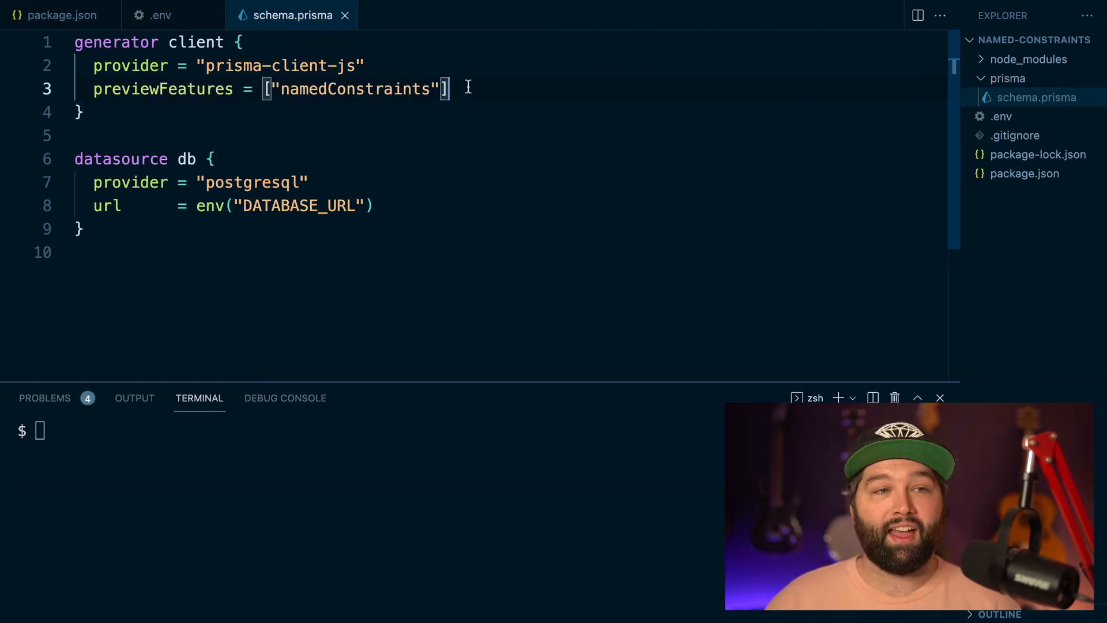
left_click(160, 15)
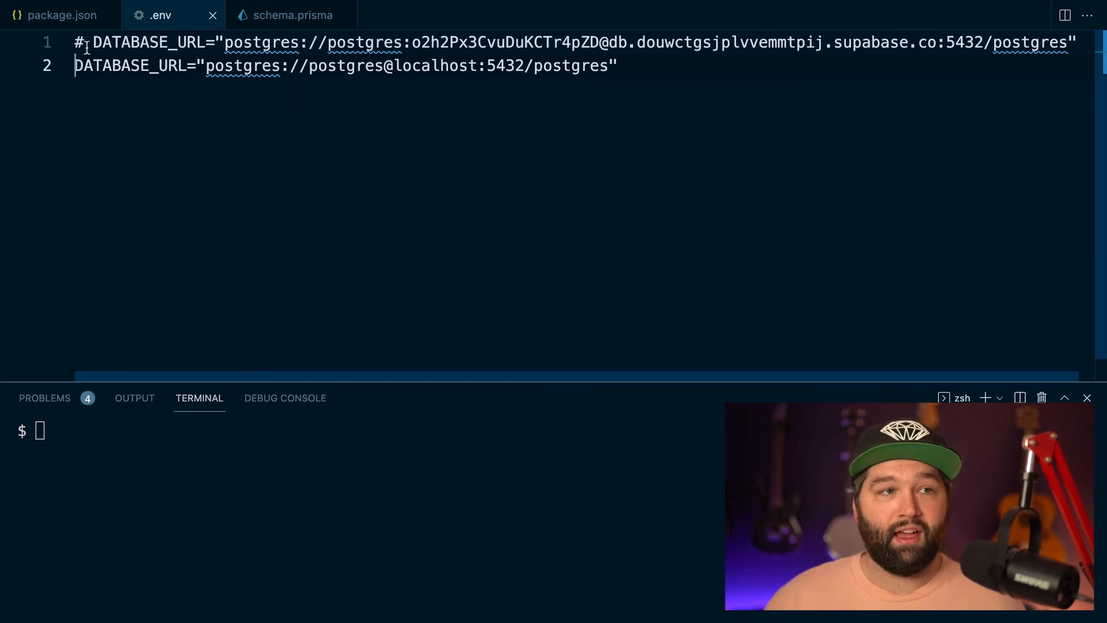
Activate the Supabase DATABASE_URL, run npx prisma db pull, and view map: "fk_post_user" in the schema.
key("cmd+/")
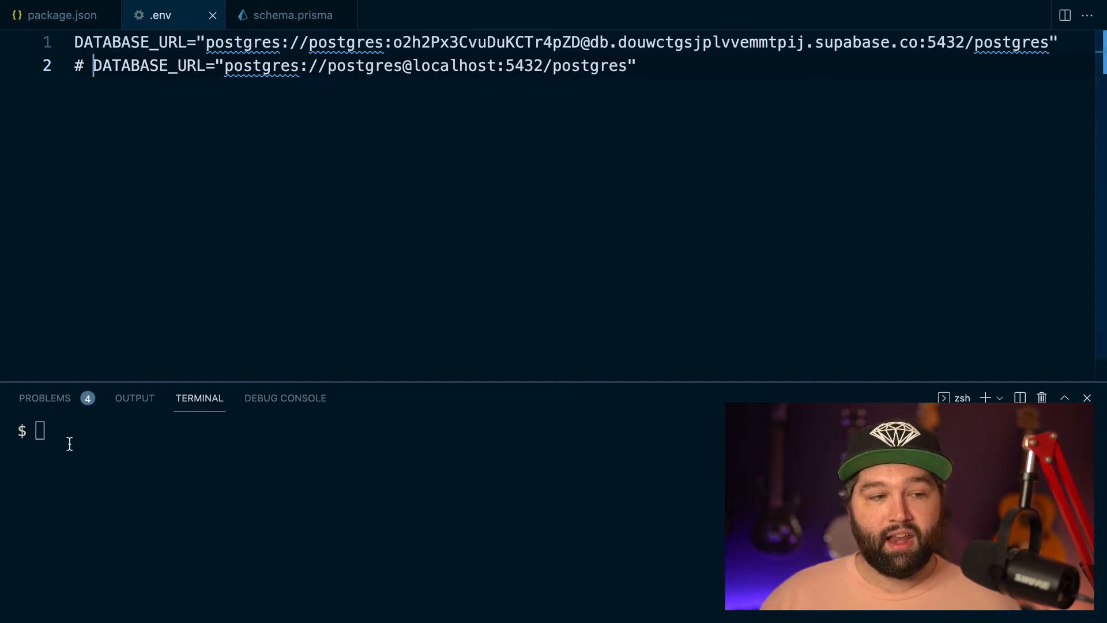
type("npx prisma db pu")
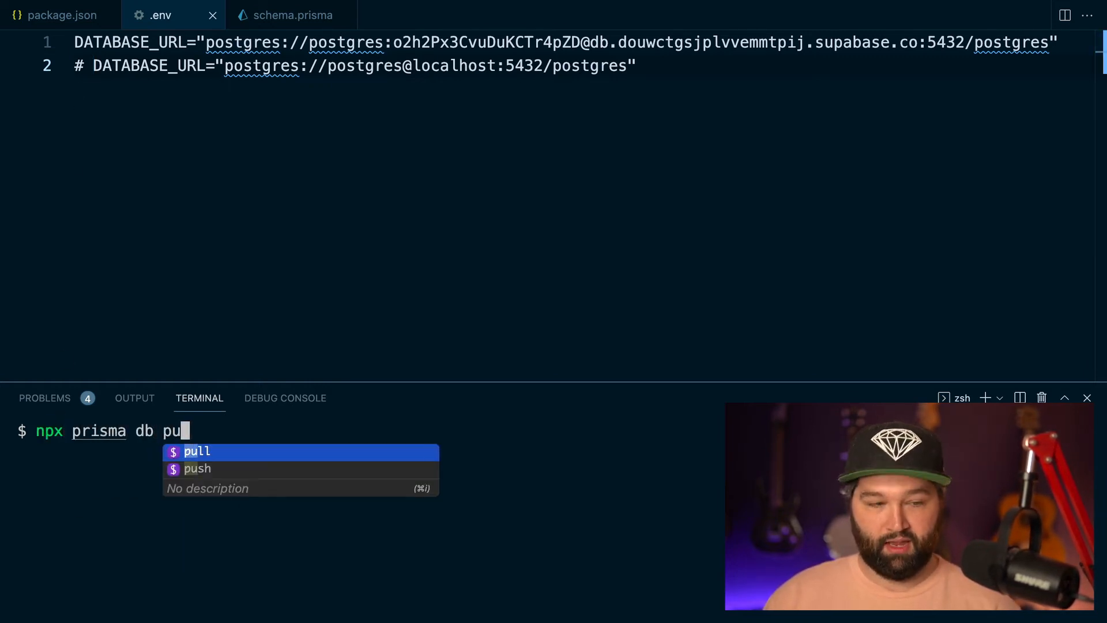
key("Enter")
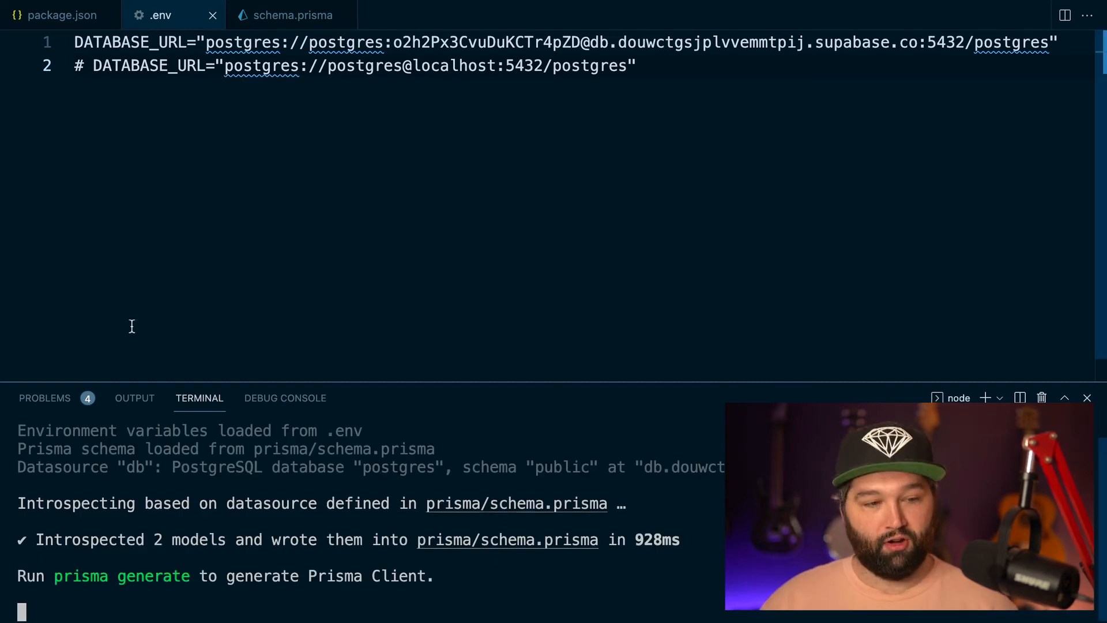
left_click(288, 15)
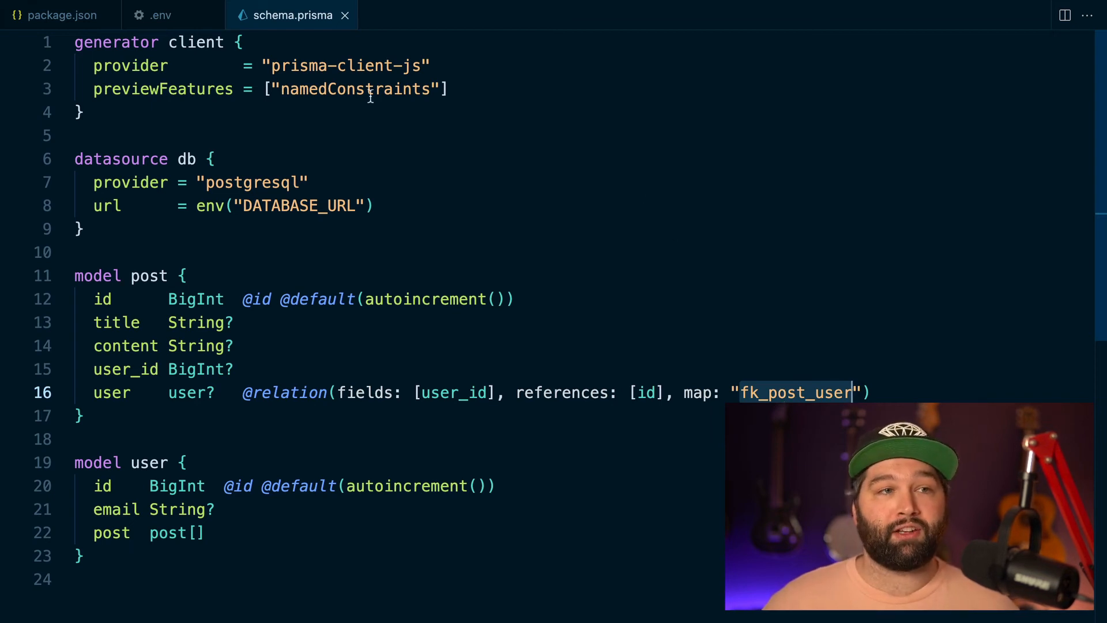
Switch .env back to the localhost DATABASE_URL and begin typing npx prisma db push.
left_click(162, 15)
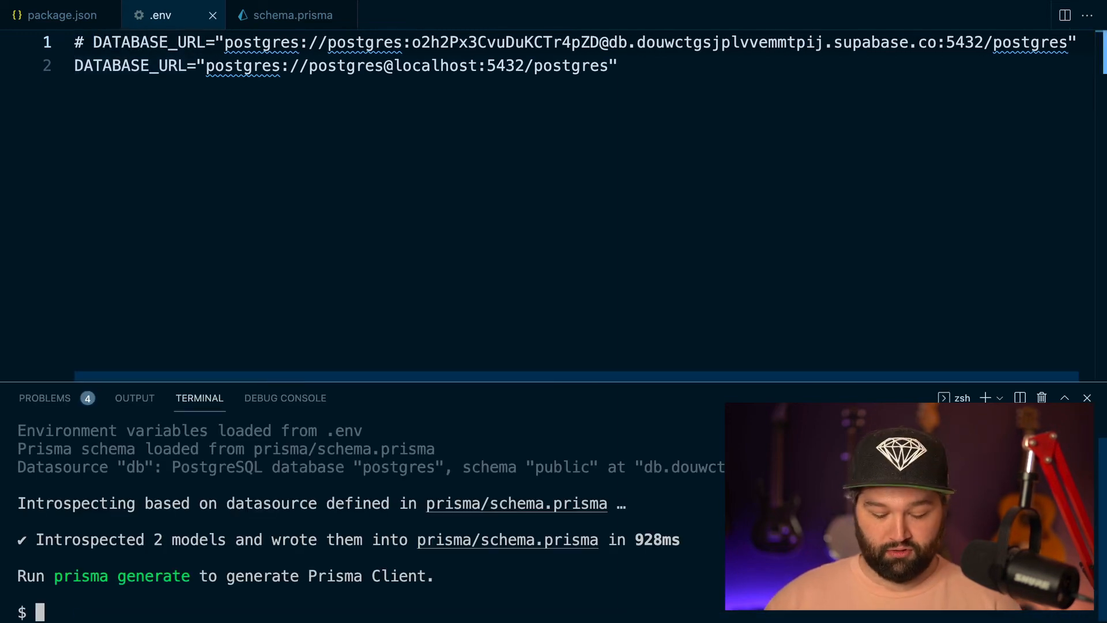
type("npx prism")
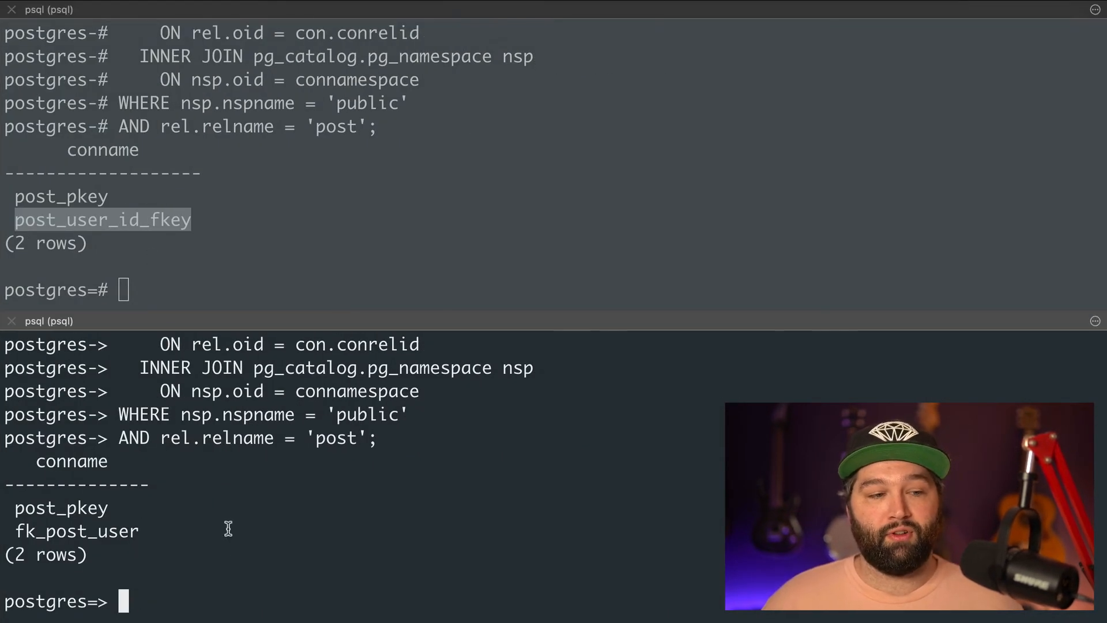
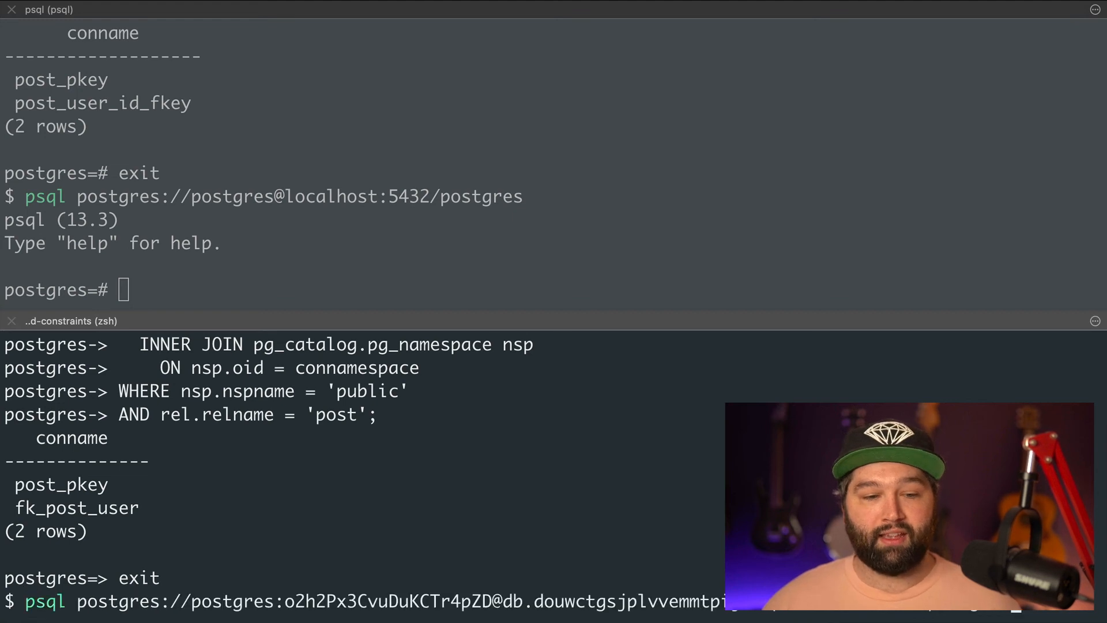
Exit psql and reconnect to the remote Supabase database at db.douwctgsjplvvemmtpi.
key("enter")
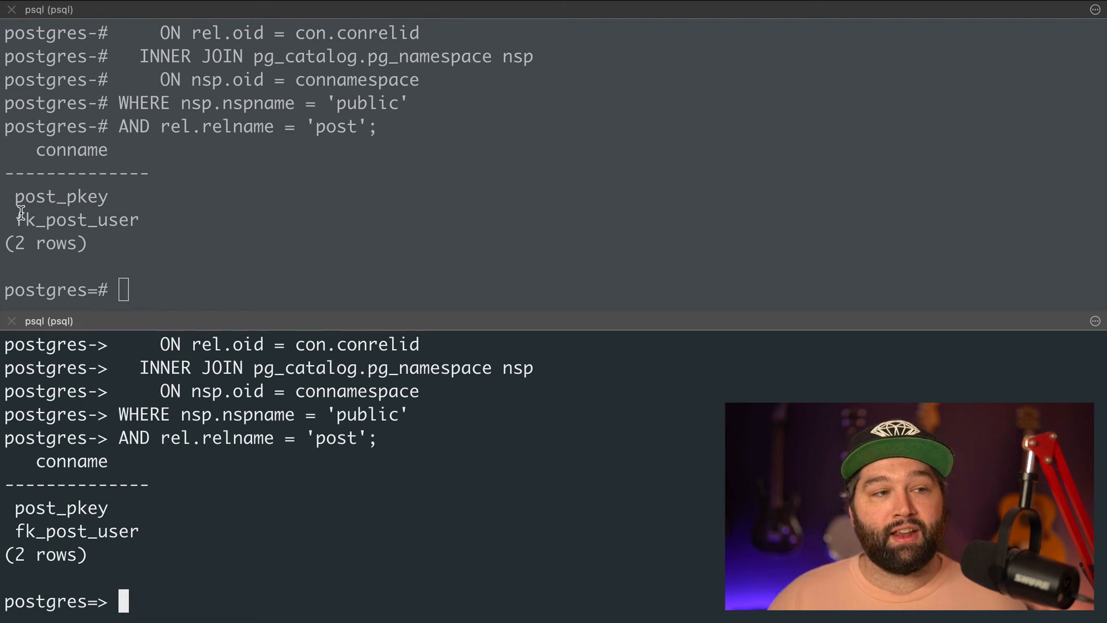
mouse_move(129, 447)
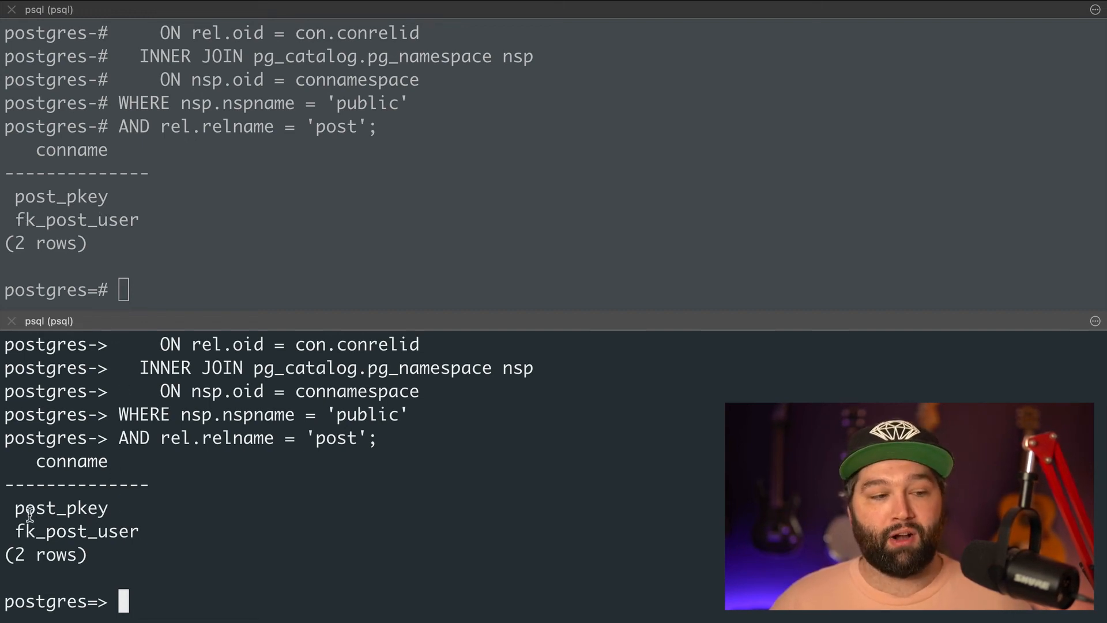
mouse_move(114, 533)
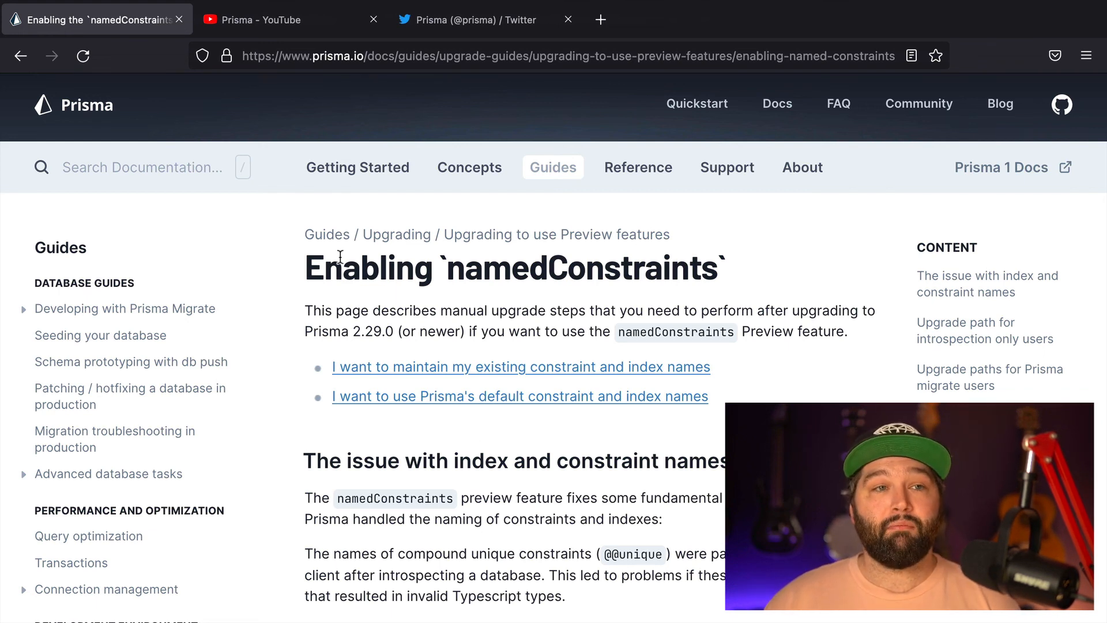
left_click(273, 19)
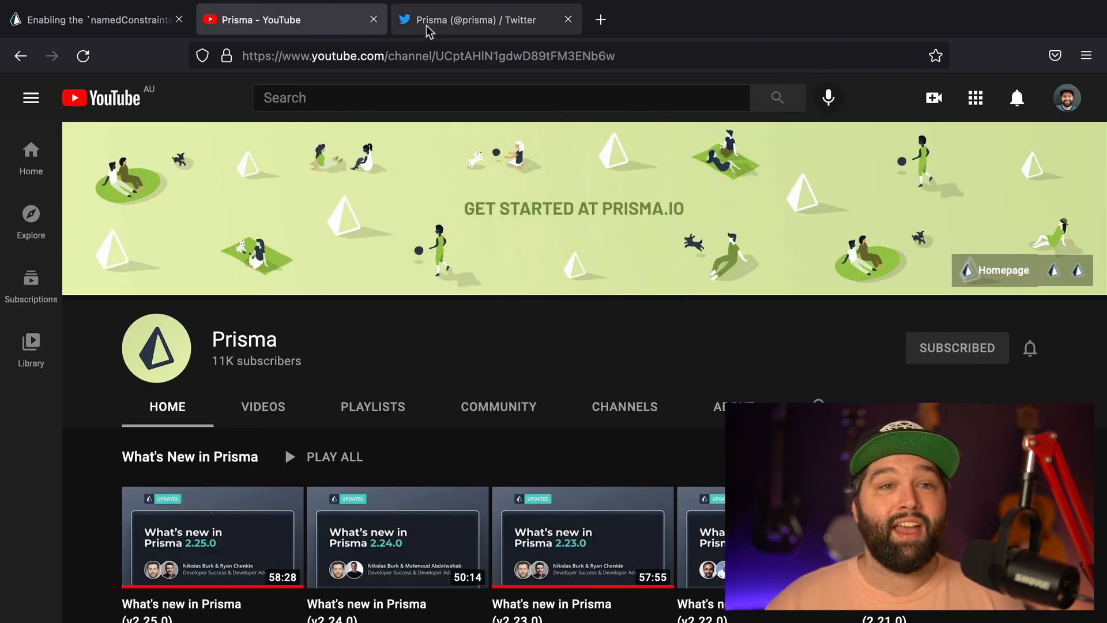
left_click(474, 19)
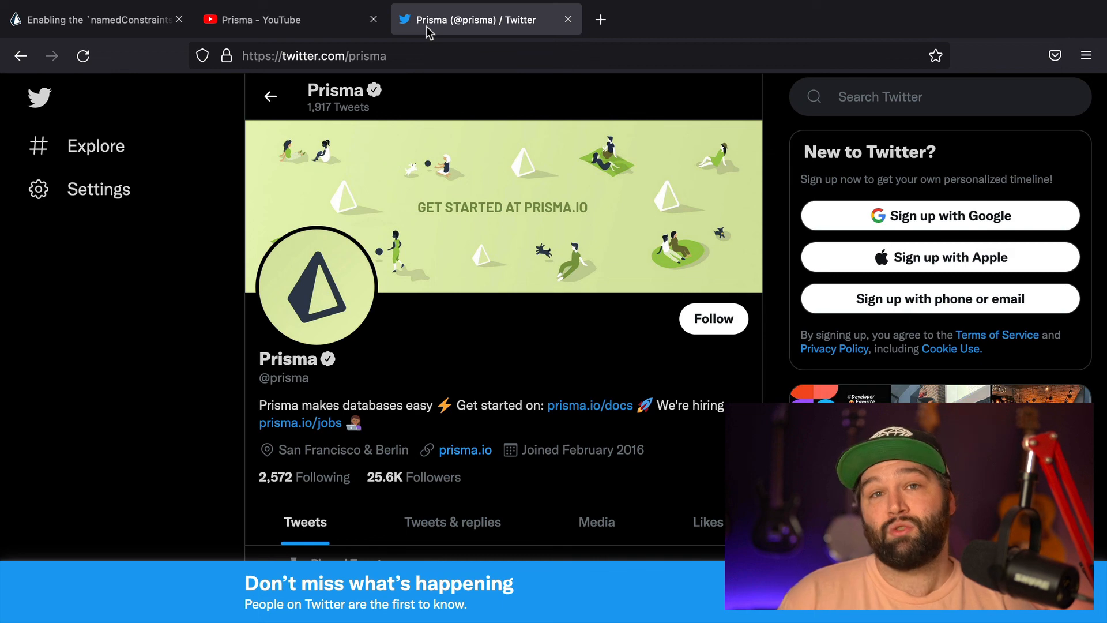